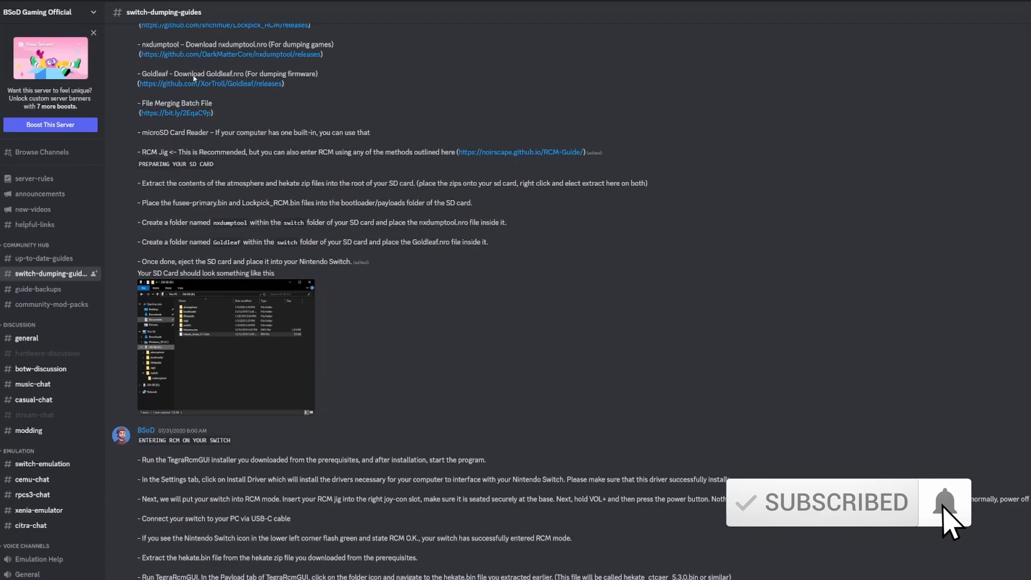
Step: Close the eShop best sellers page and return to the Switch HOME Menu
scroll("down", 3)
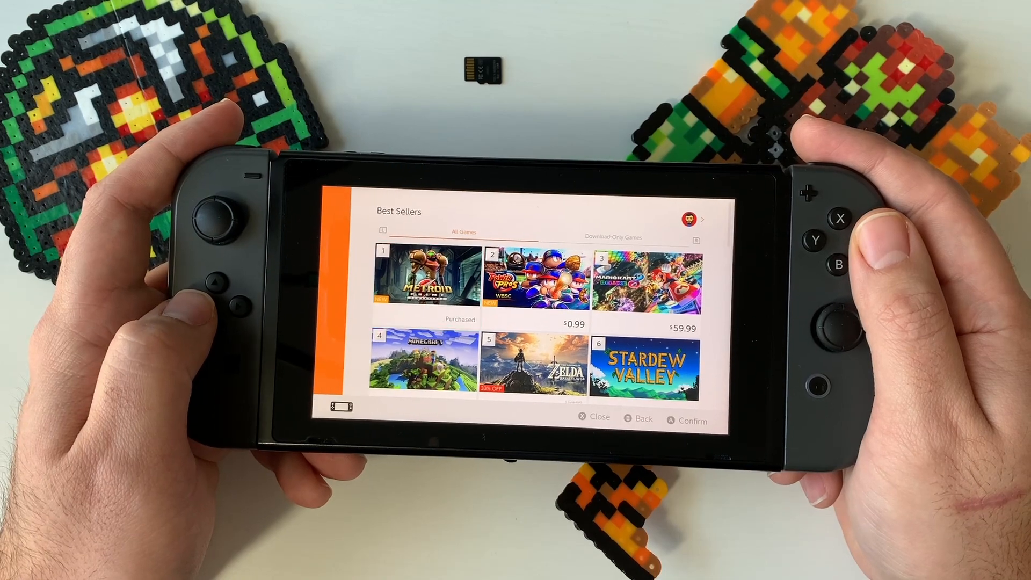
left_click(425, 283)
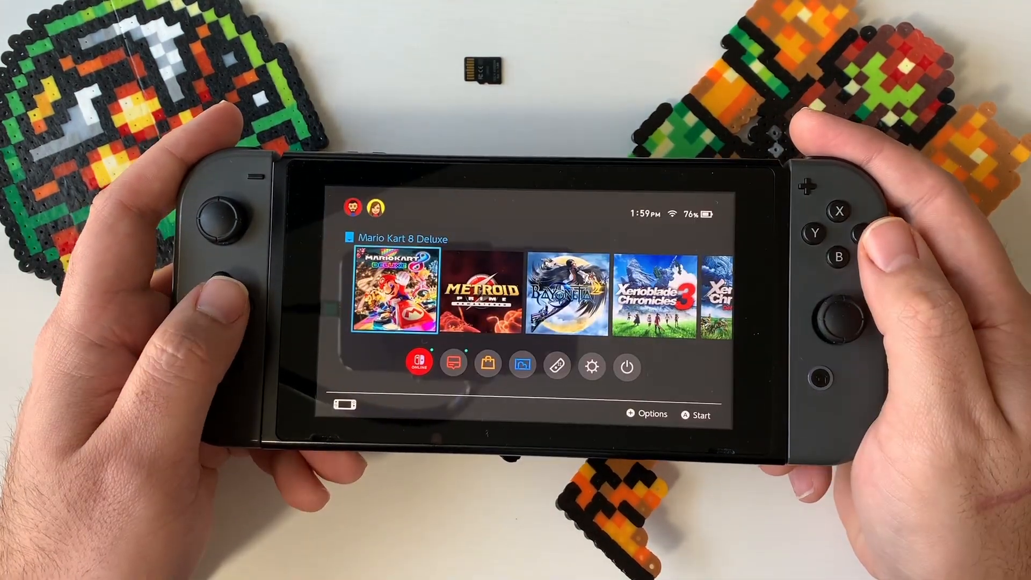
key("Right")
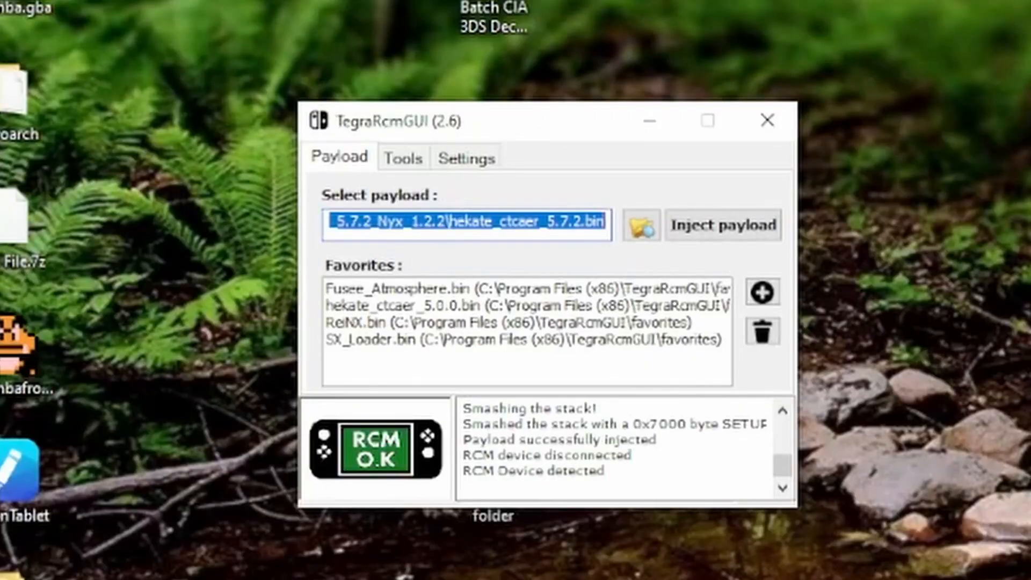
Step: Inject the hekate_ctcaer_5.7.2.bin payload into the Switch detected in RCM mode
left_click(722, 225)
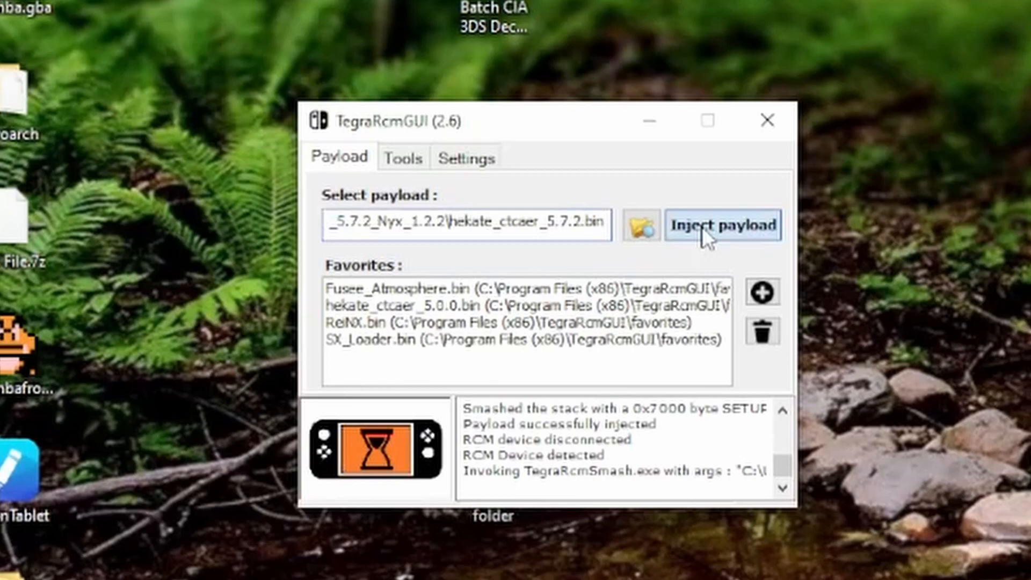
left_click(721, 226)
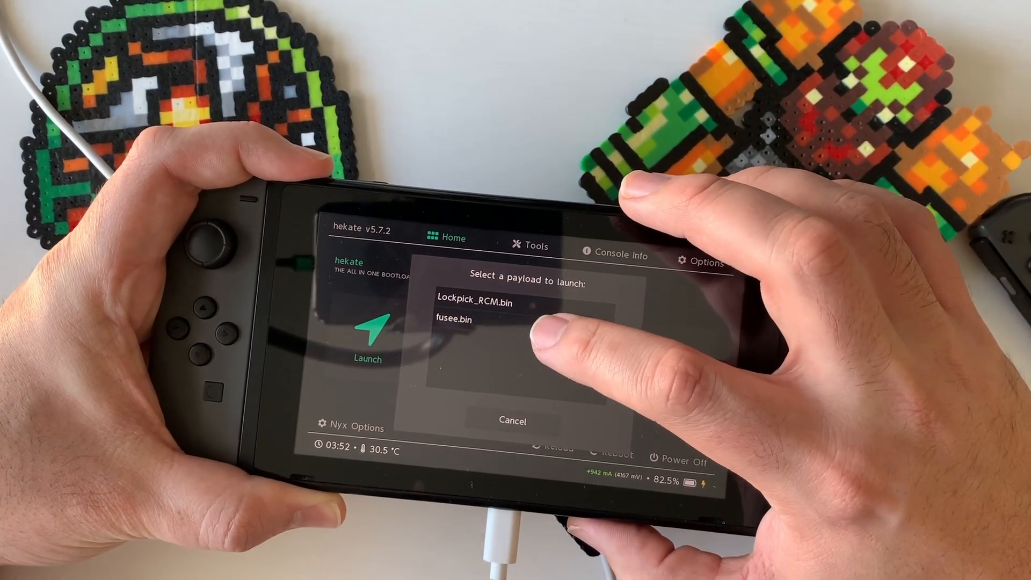
Step: Launch a payload such as Lockpick_RCM.bin from hekate's Launch menu
left_click(465, 319)
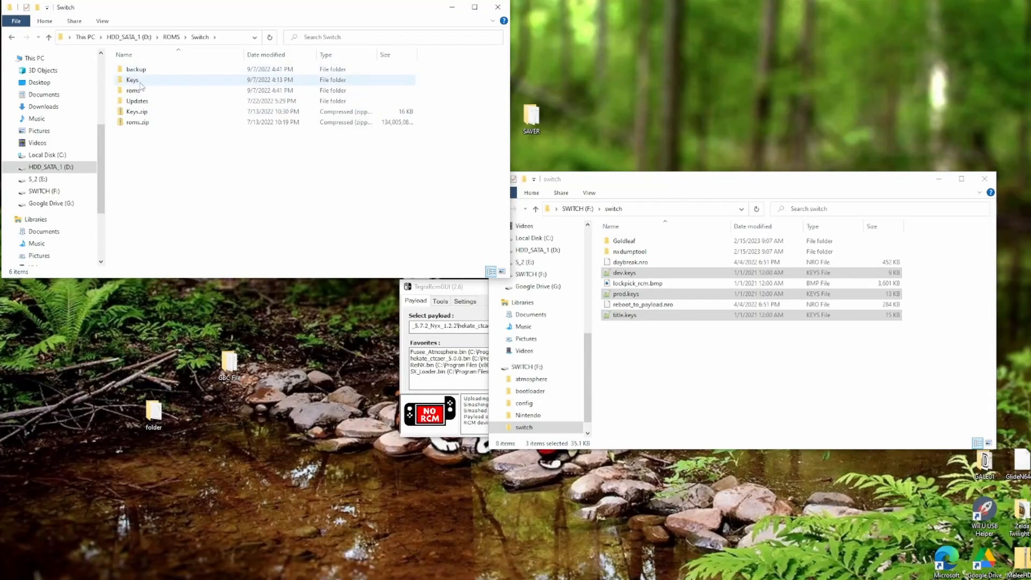
Step: Open the Metroid Prime Remastered (BASE).nsp folder under the Switch roms folder on drive D
double_click(132, 79)
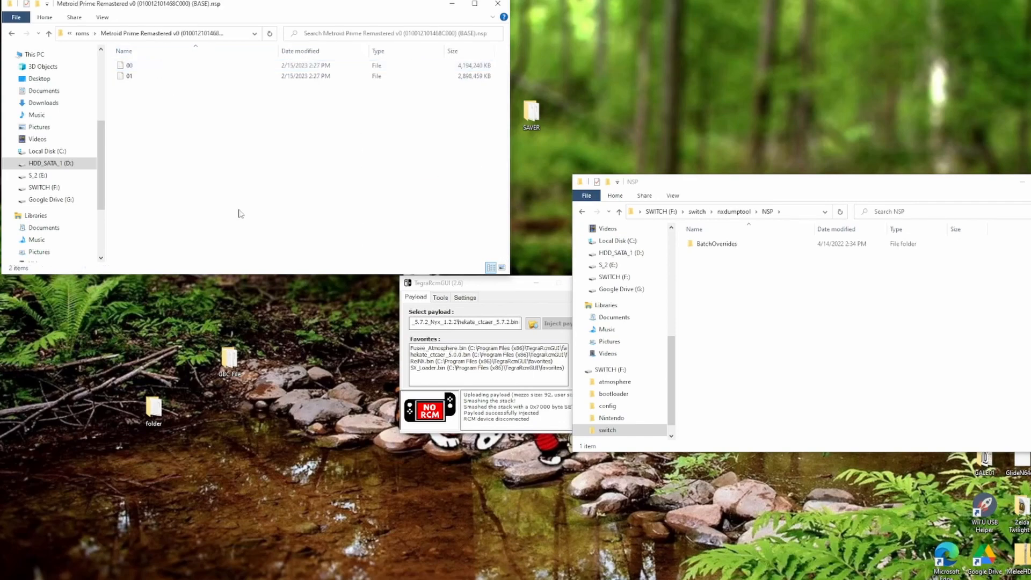
Step: Edit Merge_command.bat to copy /b "00" + "01" into MetroidPrimeRemastered, then run it
right_click(155, 86)
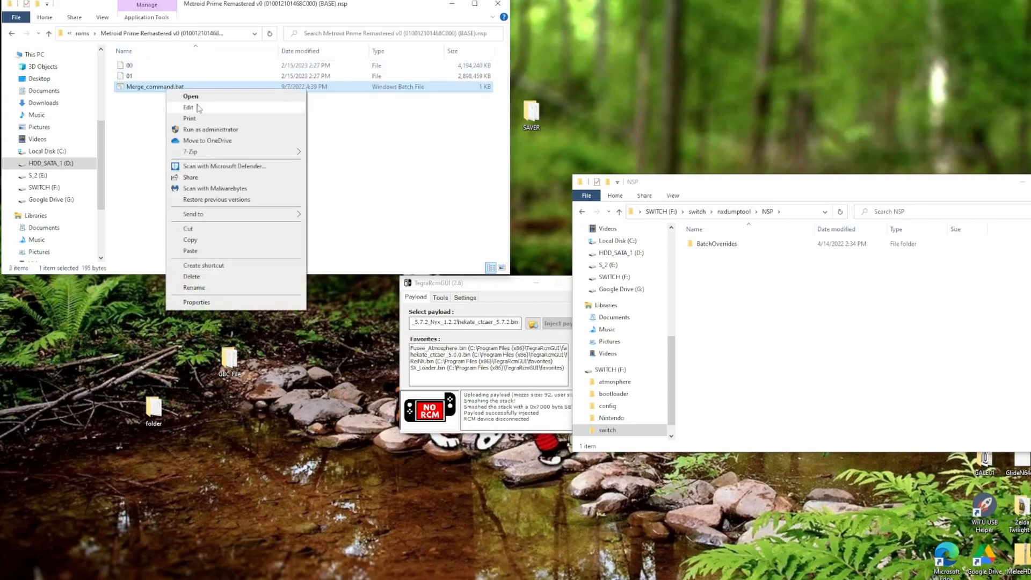
left_click(189, 108)
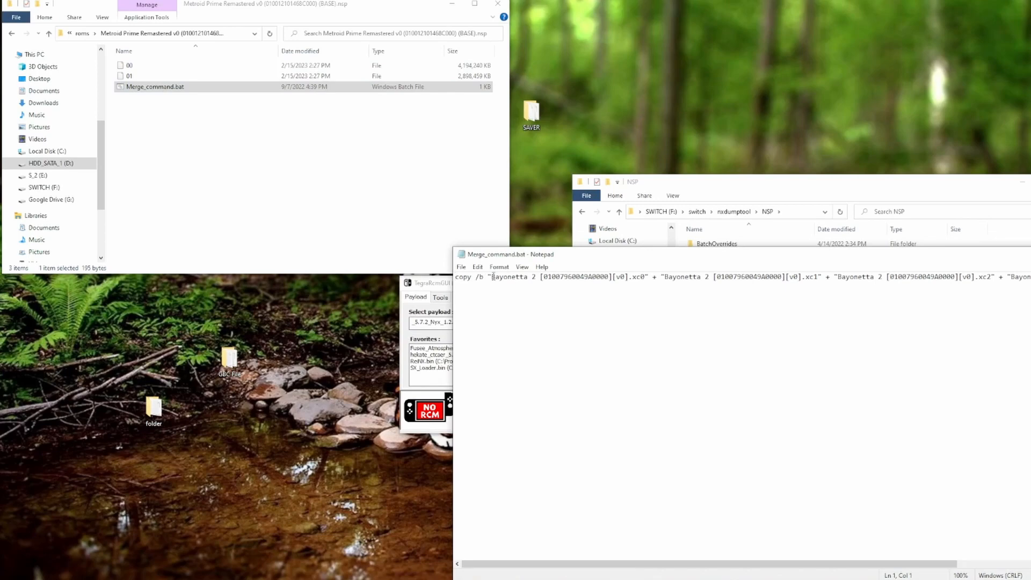
type("copy /b \"00\" + \"01\" \"MetroidPrimeRemast")
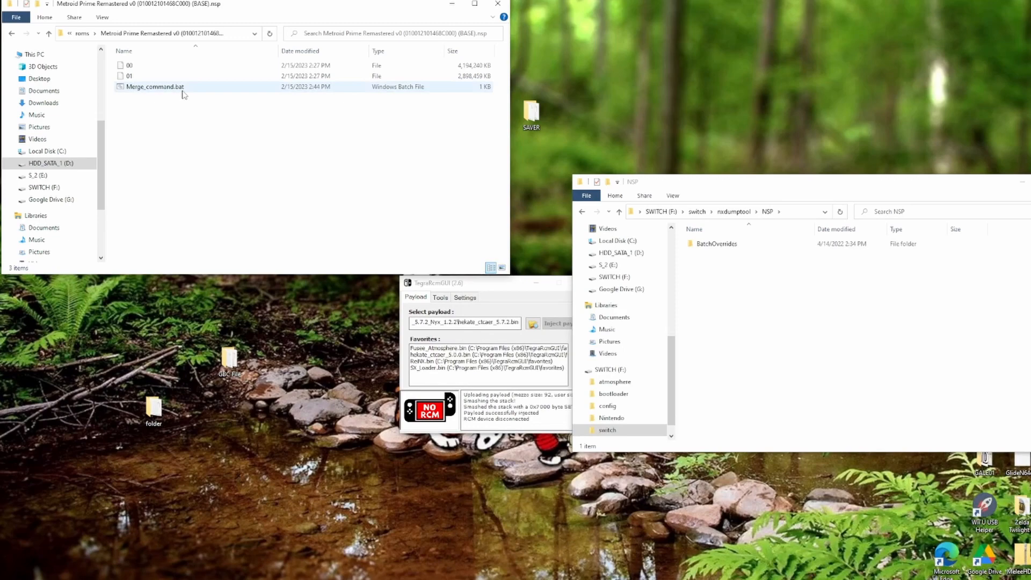
double_click(154, 86)
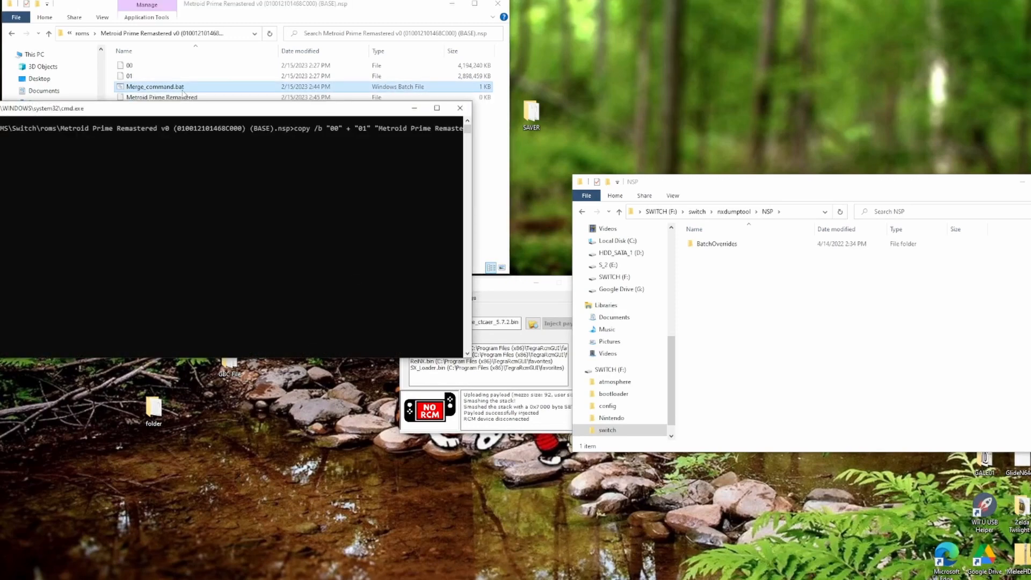
left_click(460, 108)
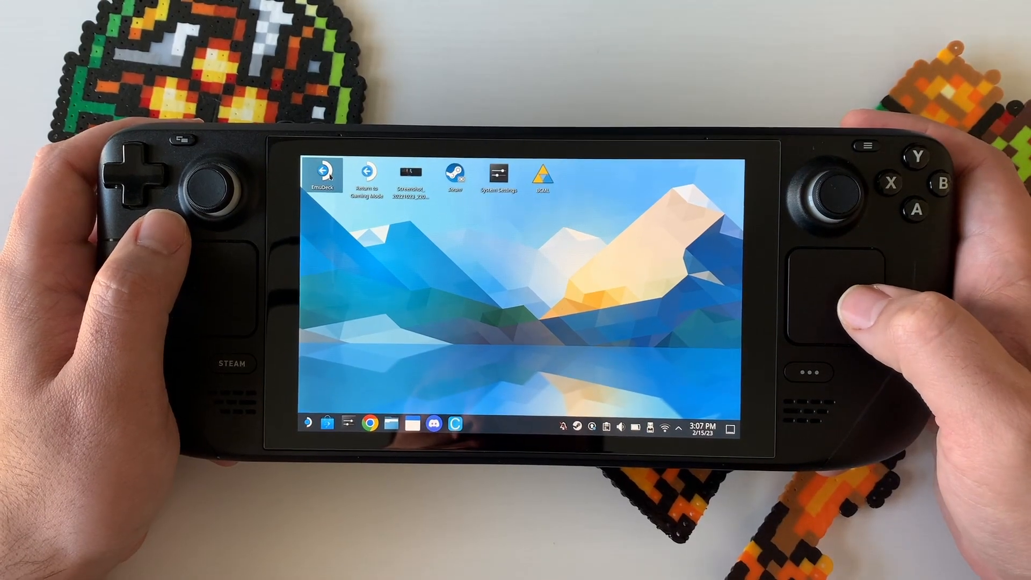
Step: Run EmuDeck setup using the SD Card ROM directory and the selected emulators
double_click(322, 170)
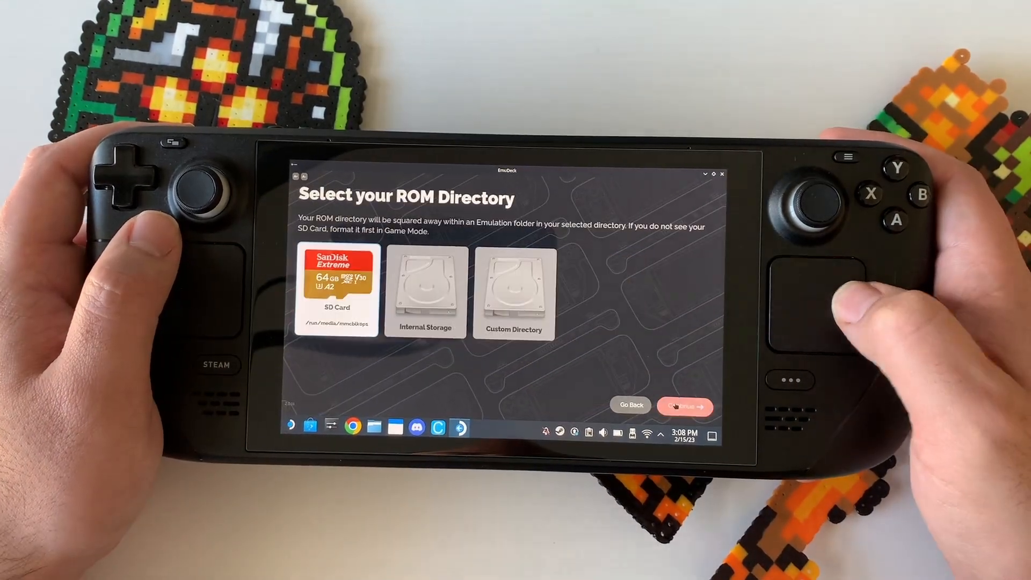
left_click(683, 404)
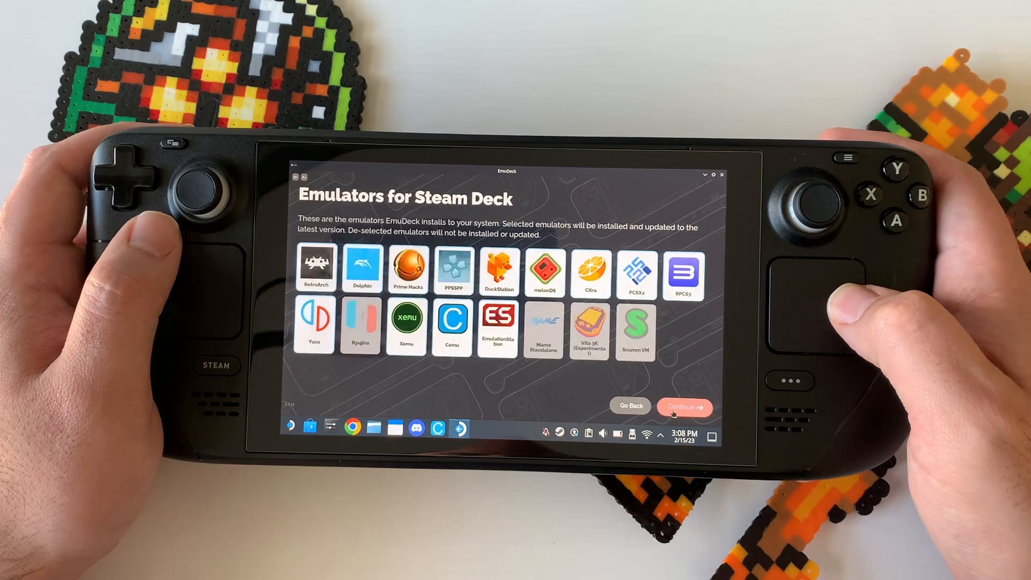
left_click(683, 406)
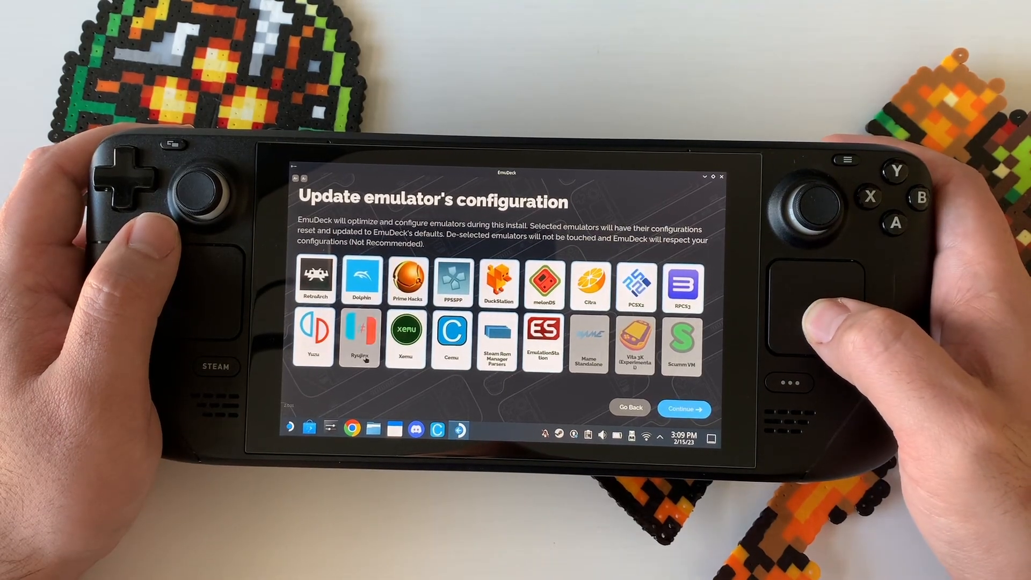
left_click(683, 408)
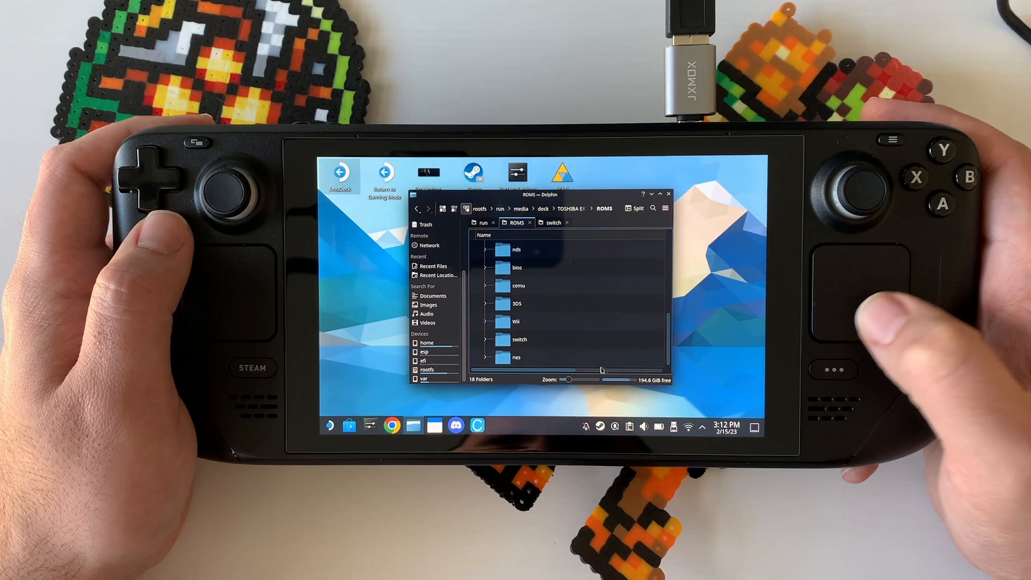
Step: Copy Metroid Prime Remastered.nsp from TOSHIBA EXT into Emulation/roms/switch, plus the three keys files
double_click(520, 340)
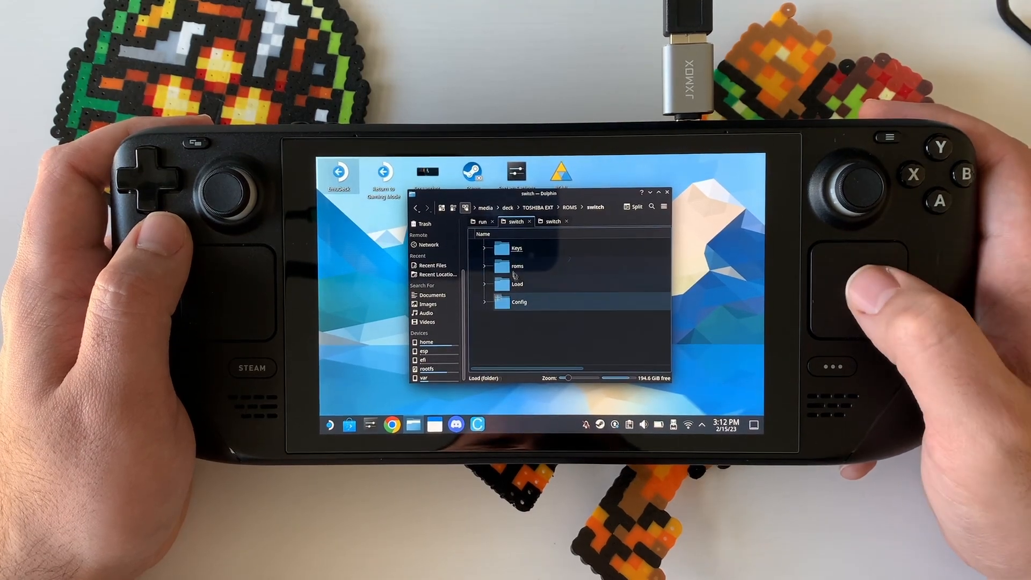
left_click(518, 267)
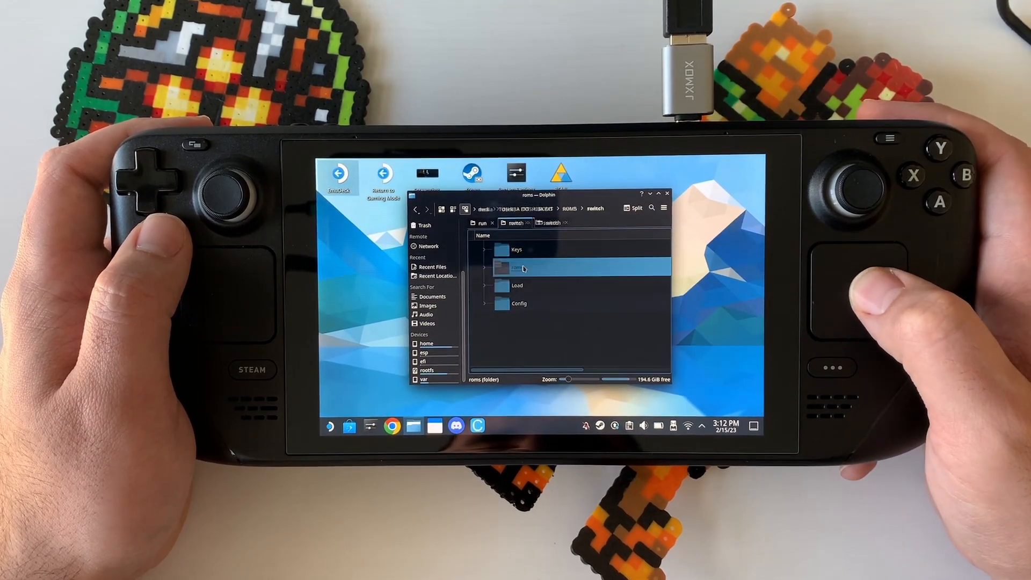
right_click(519, 250)
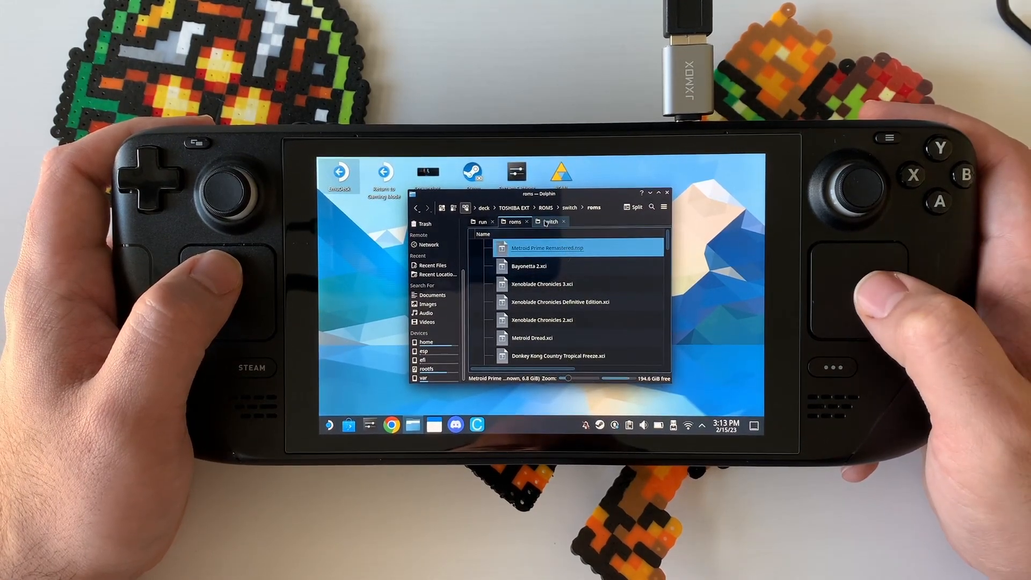
right_click(592, 296)
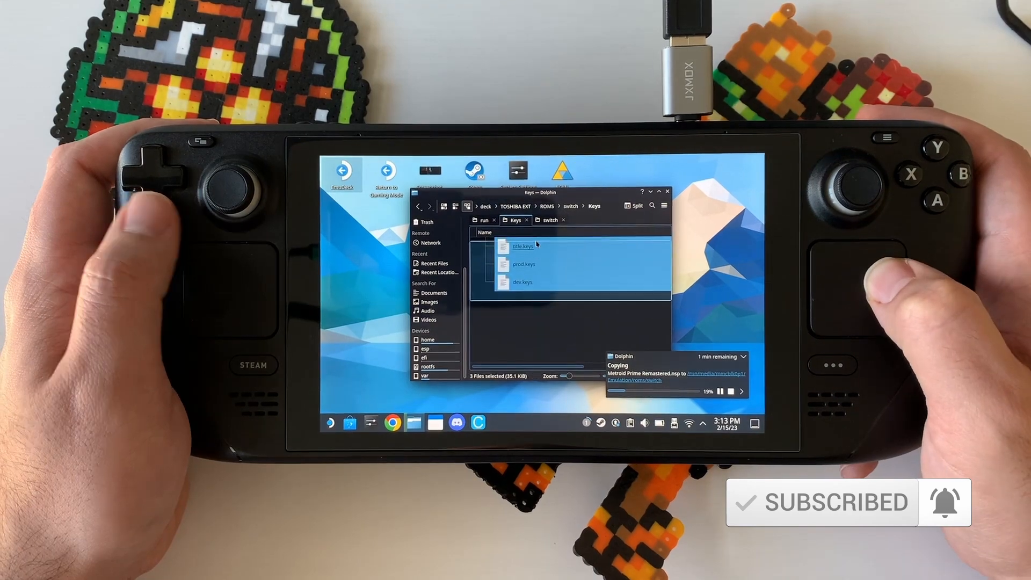
right_click(524, 263)
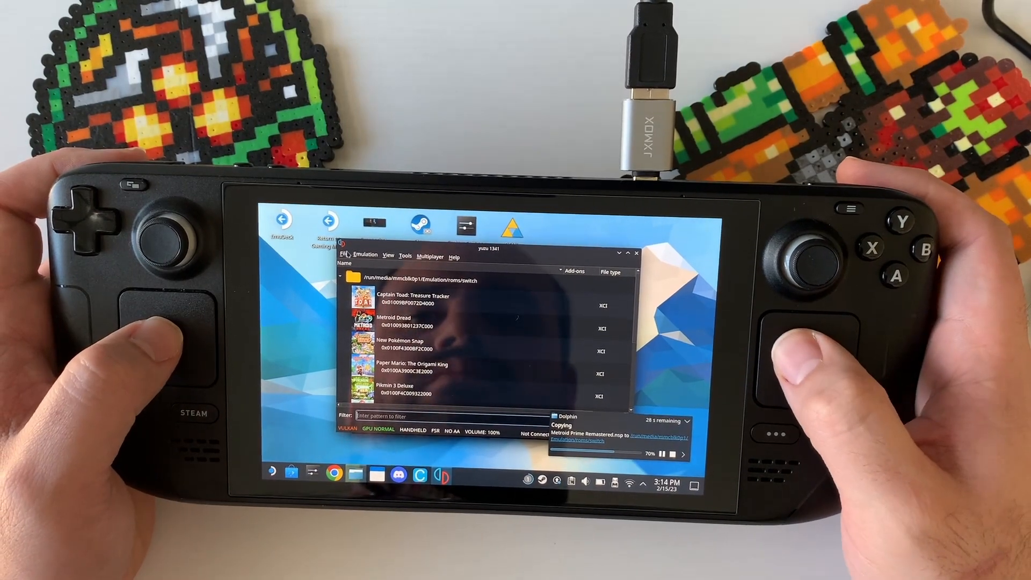
Step: Open the keys folder in yuzu's data folder, then launch Metroid Prime Remastered
left_click(348, 253)
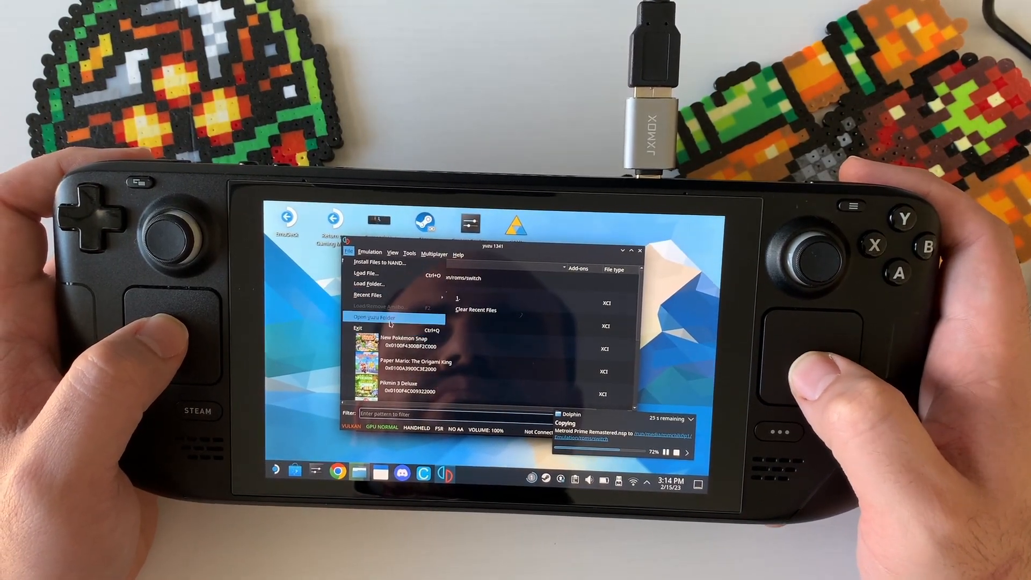
left_click(380, 319)
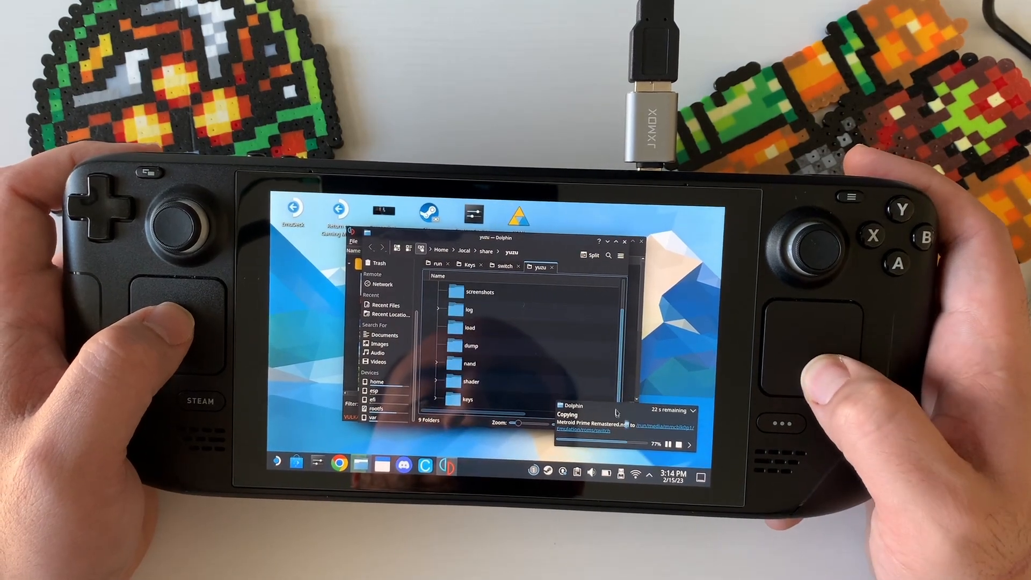
double_click(475, 400)
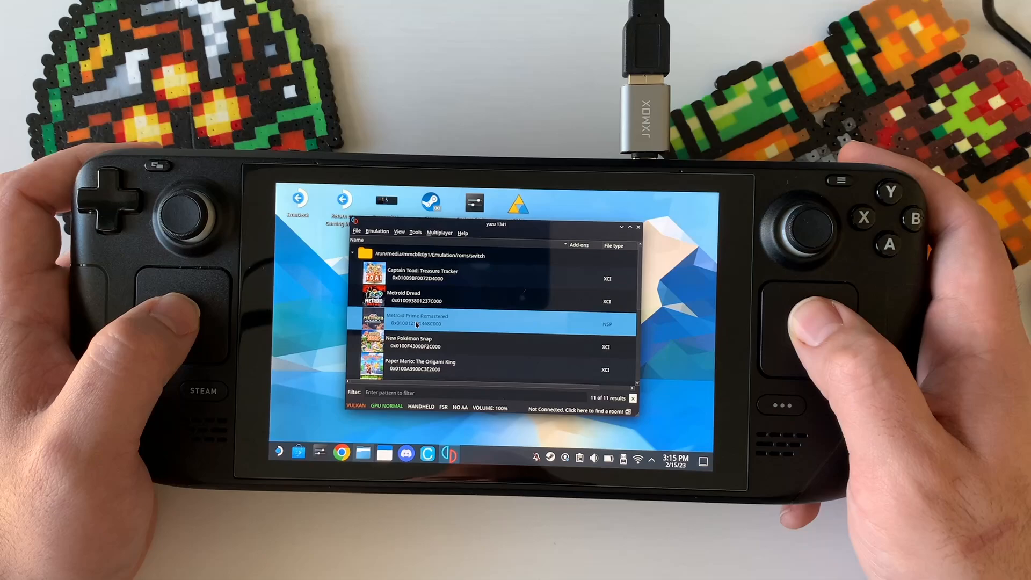
double_click(416, 319)
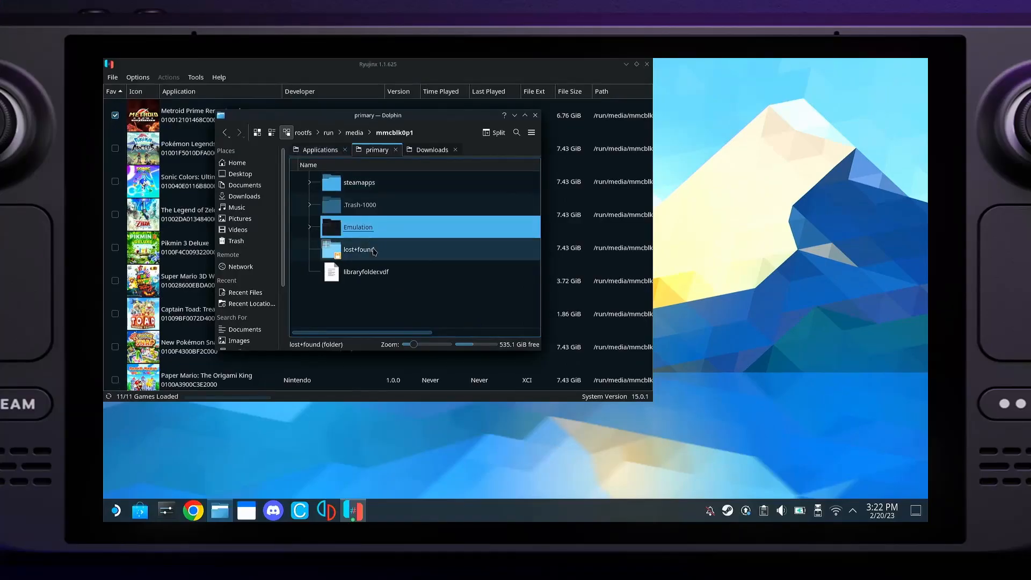
Step: Check Emulation/roms/switch, then paste title, prod and dev keys into Ryujinx's system folder
double_click(357, 227)
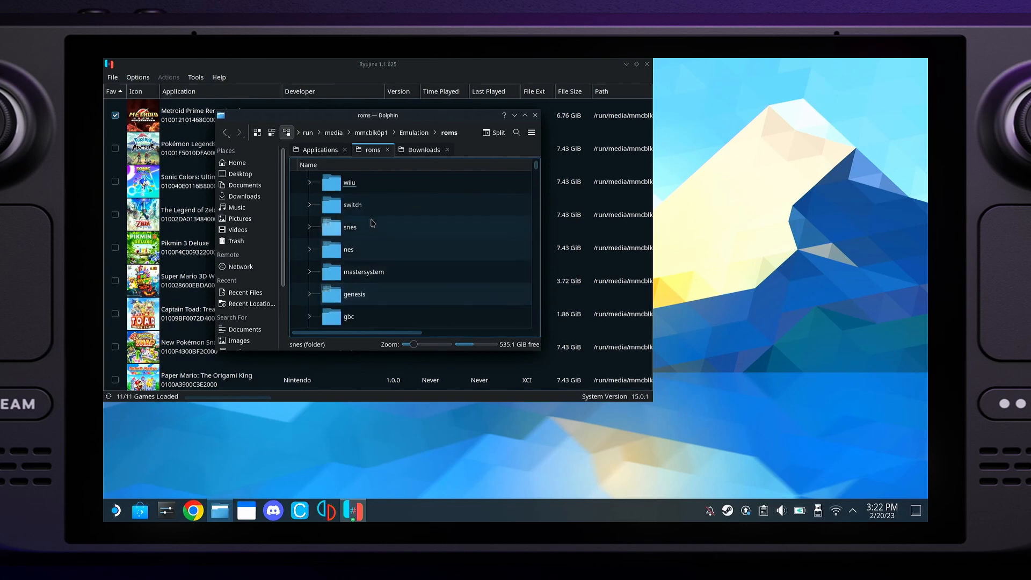
double_click(351, 204)
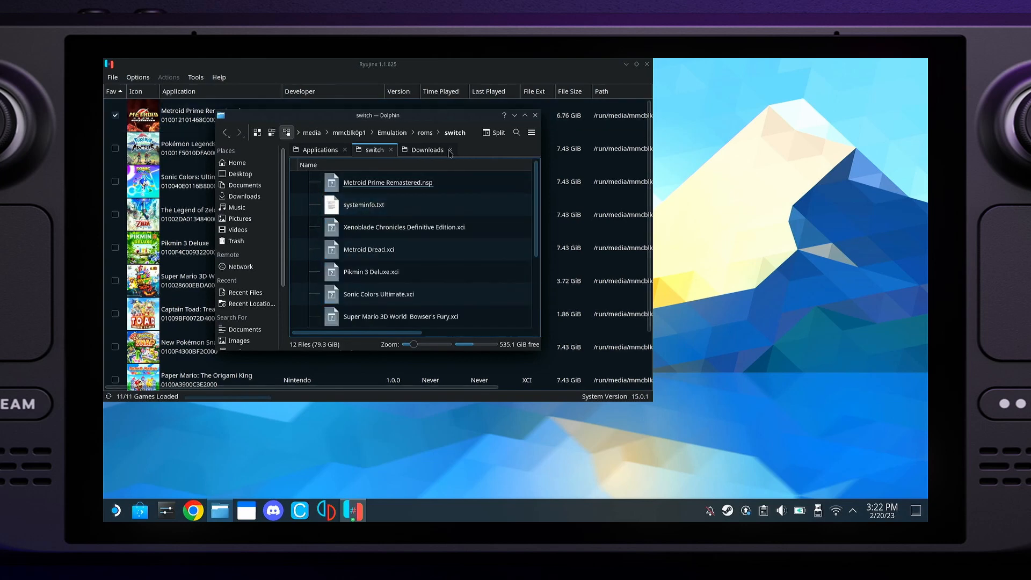
left_click(112, 77)
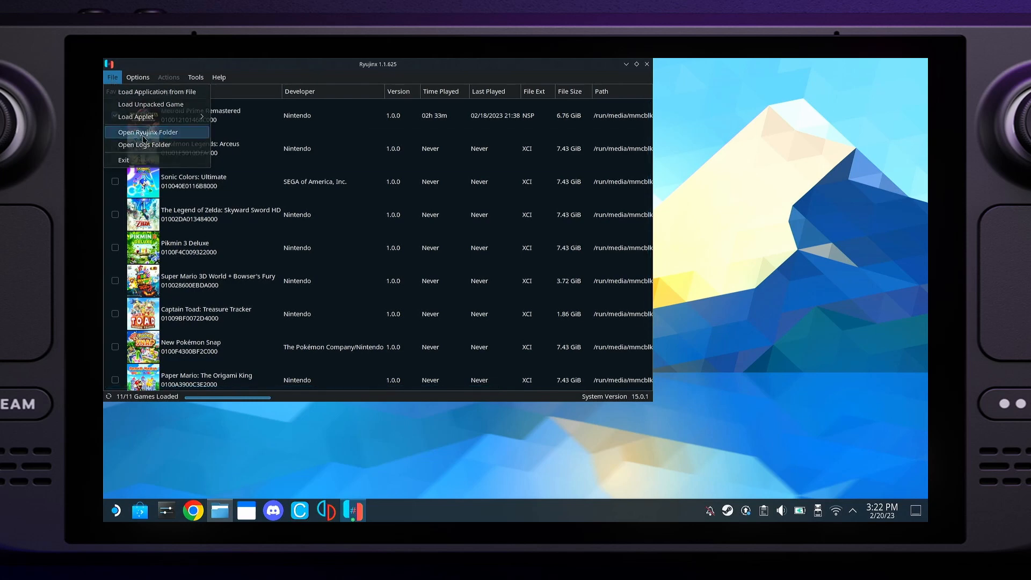
left_click(147, 132)
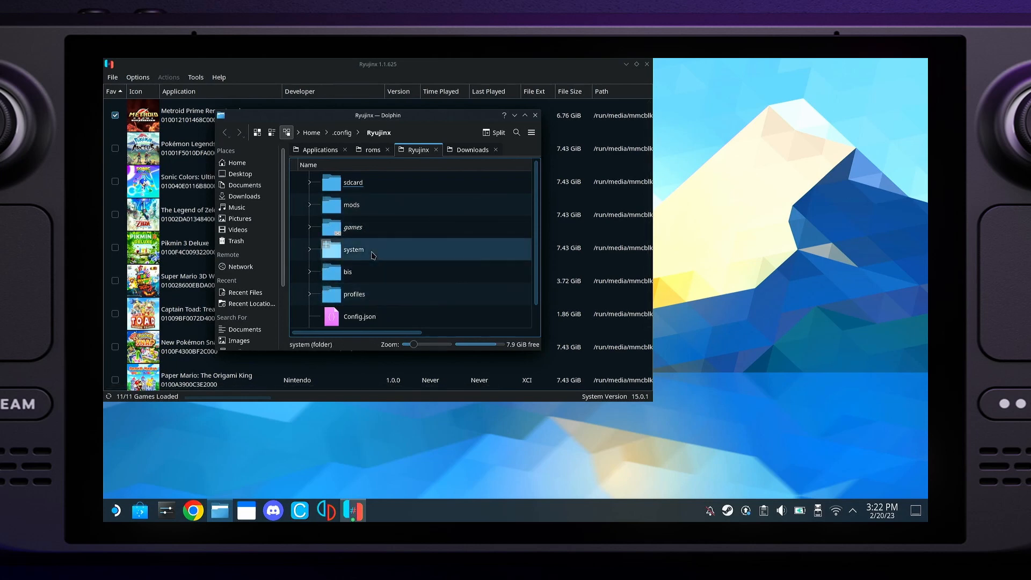
double_click(353, 249)
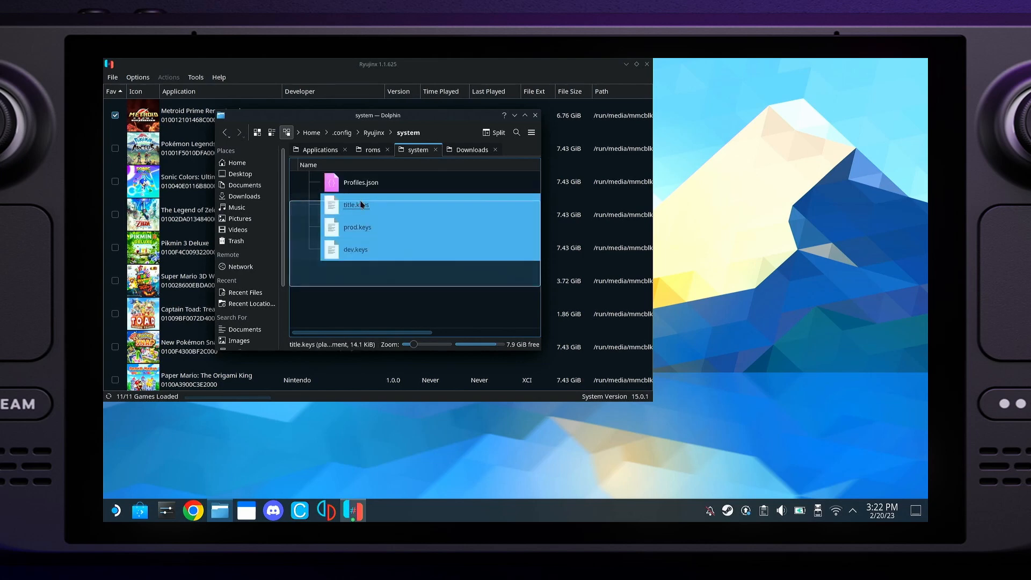
left_click(375, 132)
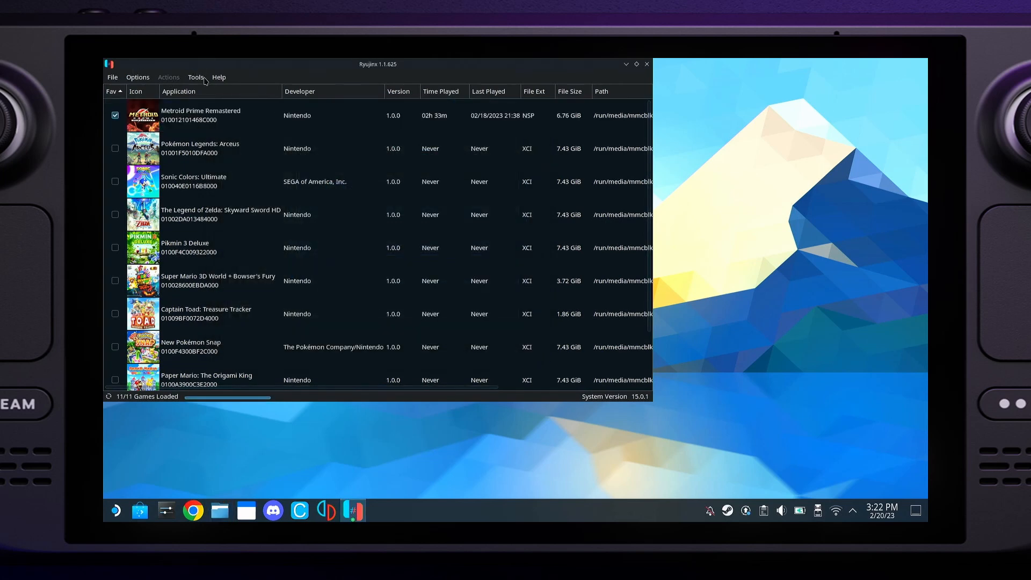
left_click(196, 77)
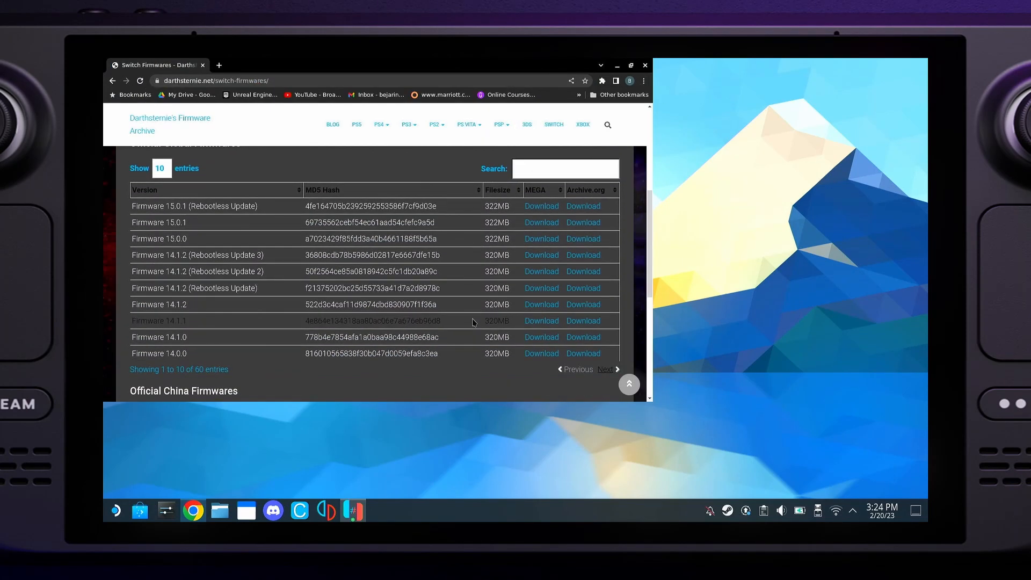
mouse_move(542, 222)
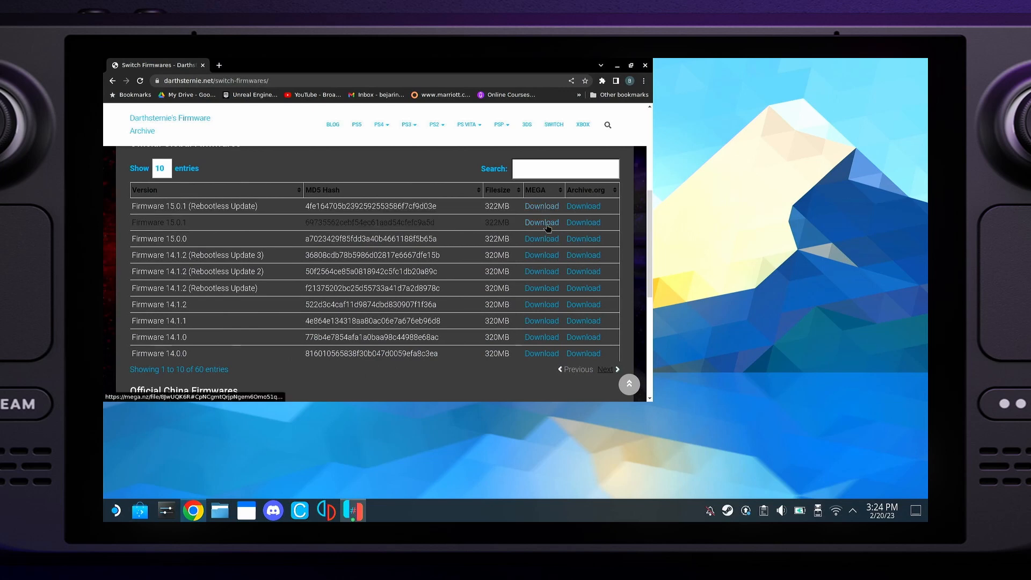
Step: Download Firmware 15.0.1 (Rebootless Update).zip from its MEGA link into Downloads
left_click(541, 223)
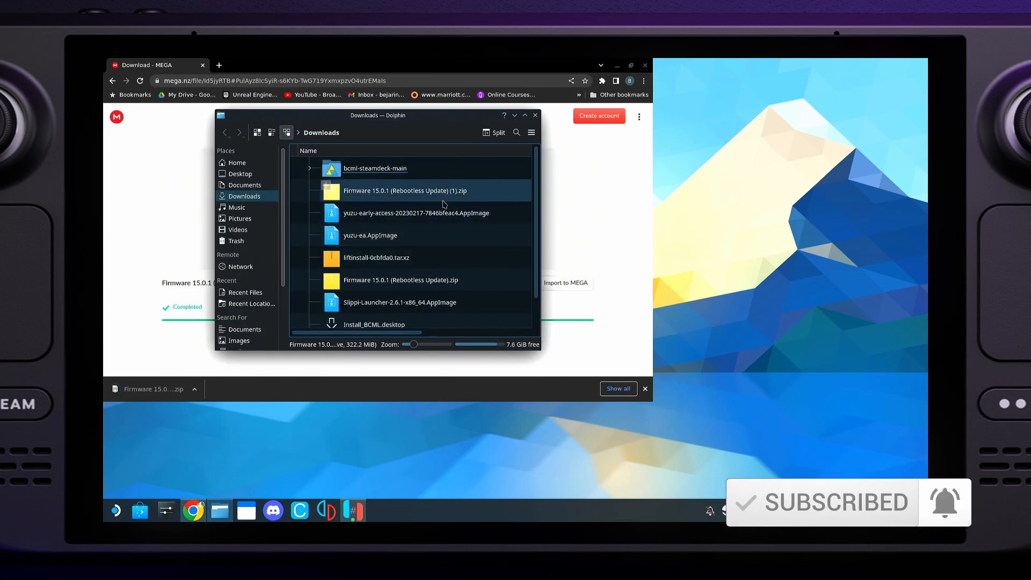
left_click(401, 279)
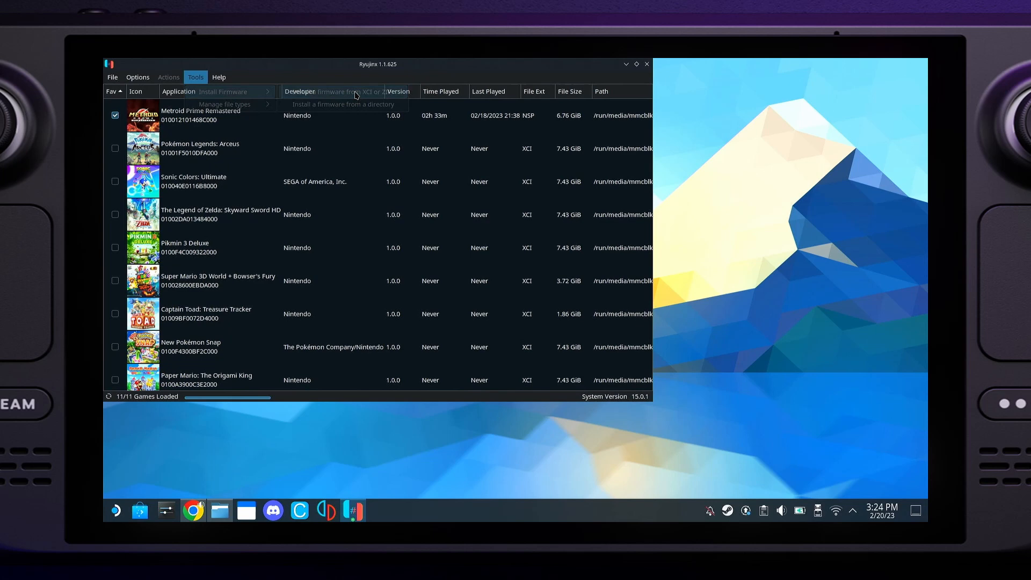
Step: Install firmware 15.0.1 into Ryujinx from the Rebootless Update zip in Downloads
left_click(346, 91)
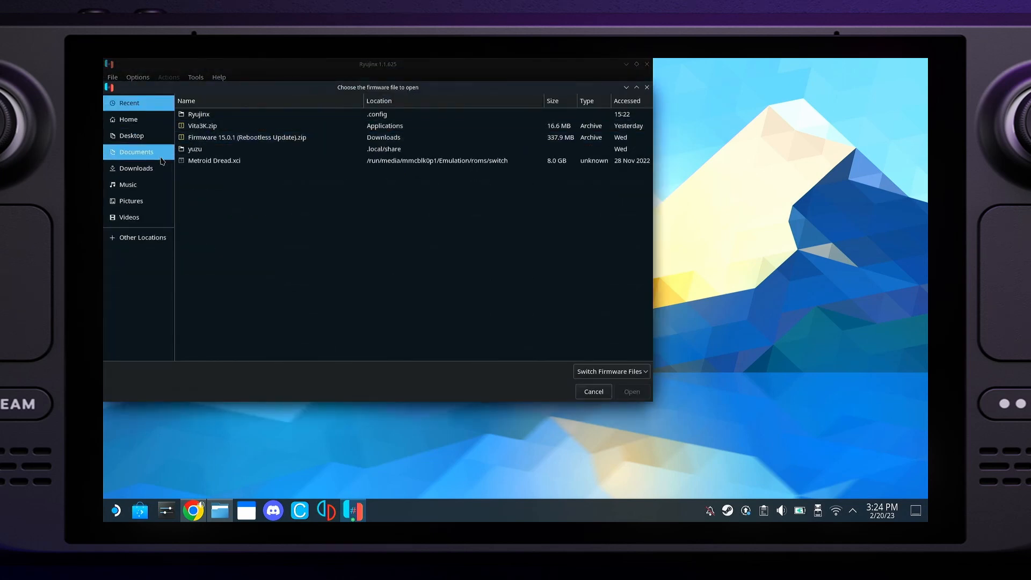
left_click(136, 168)
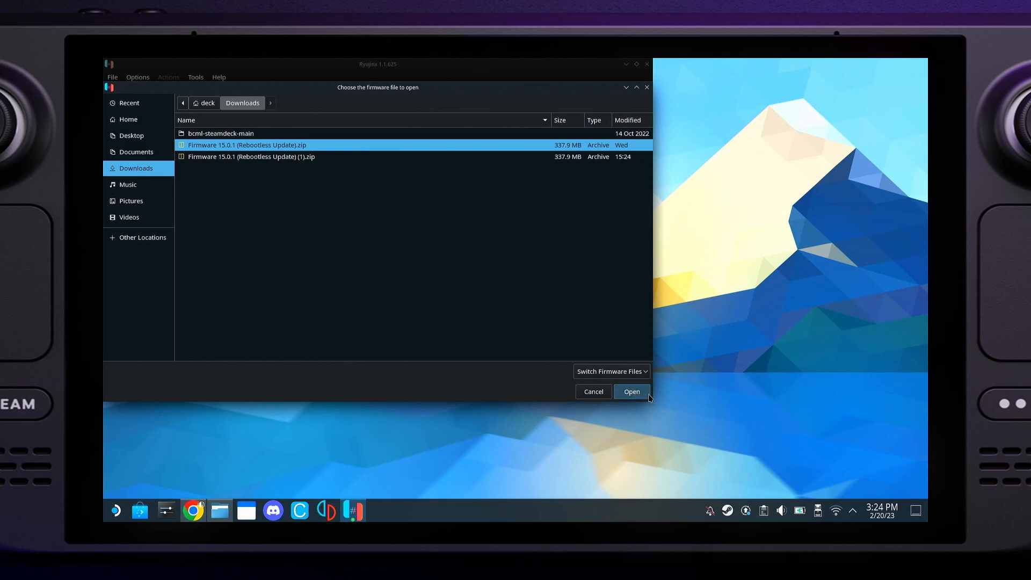
left_click(630, 391)
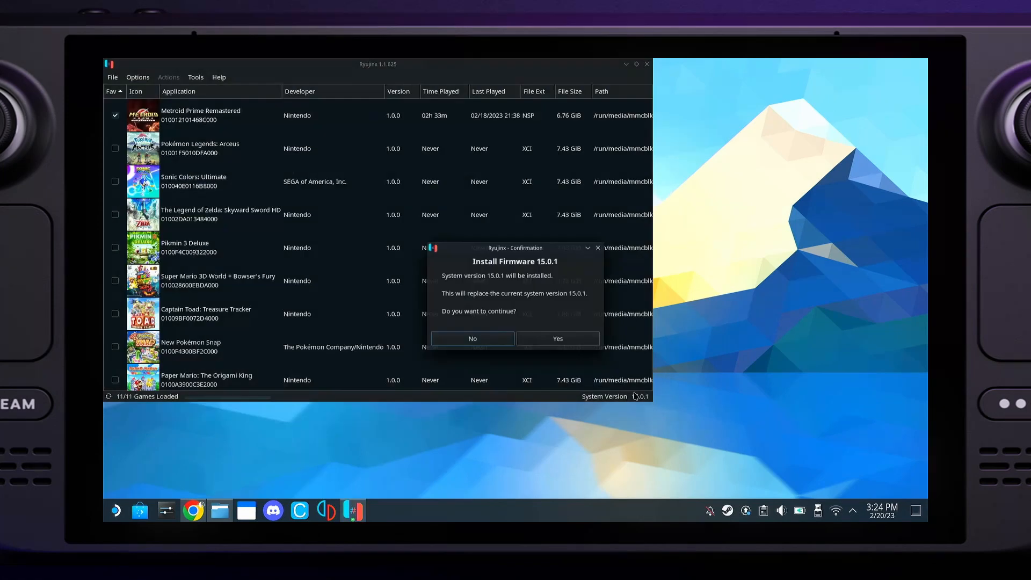
mouse_move(496, 340)
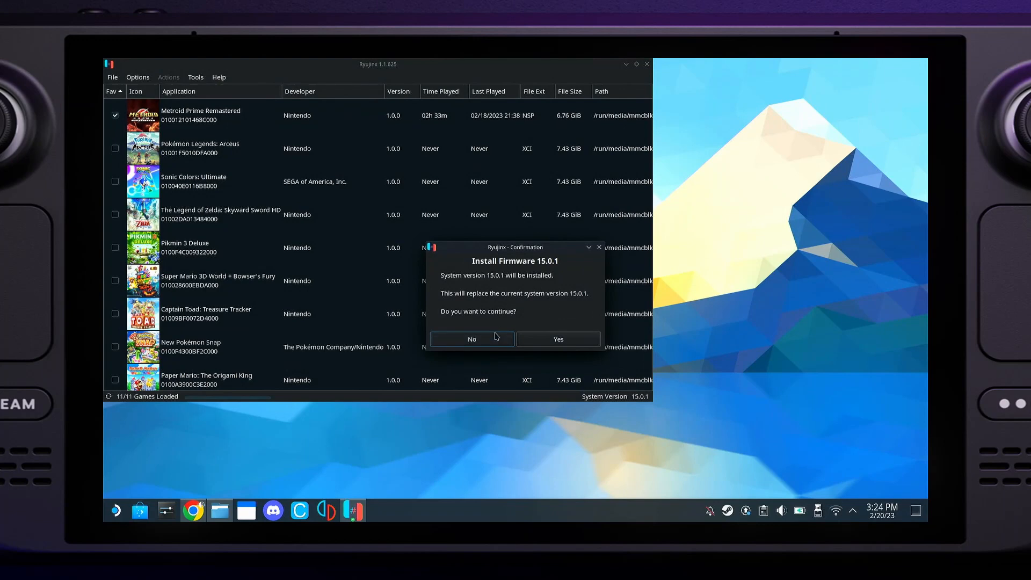
left_click(557, 339)
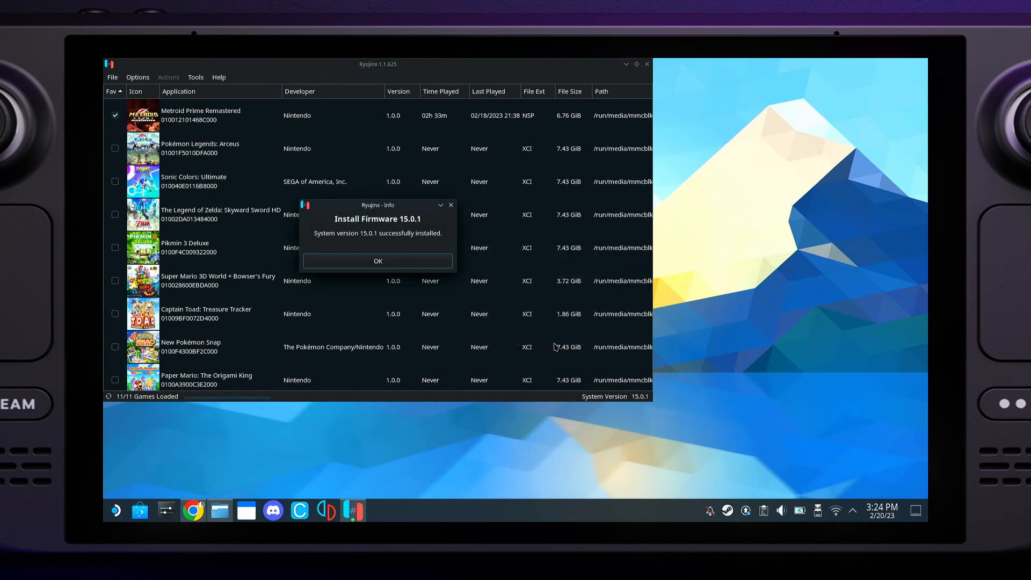
left_click(377, 261)
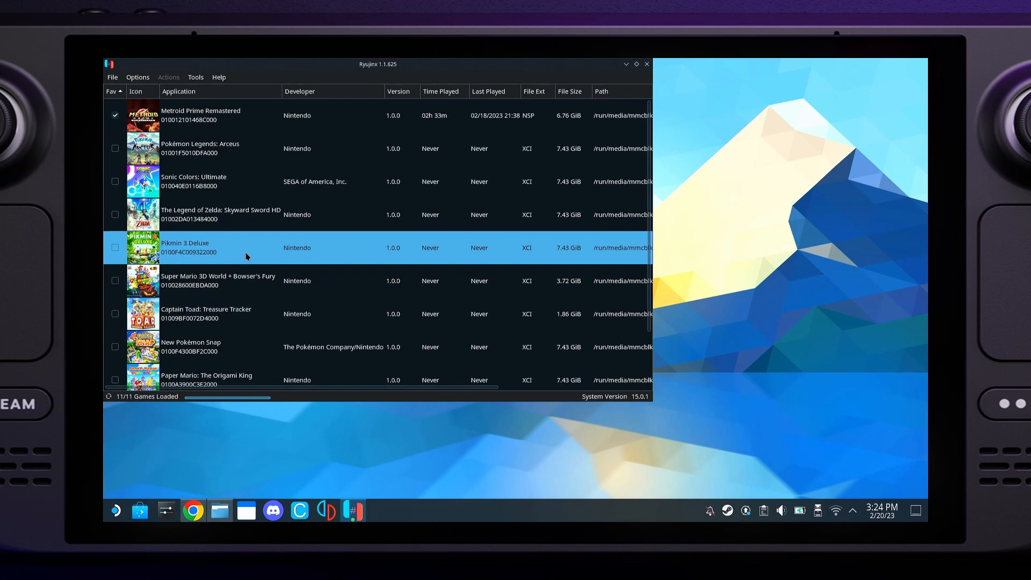
Step: Launch Metroid Prime Remastered from the Ryujinx game list
left_click(200, 115)
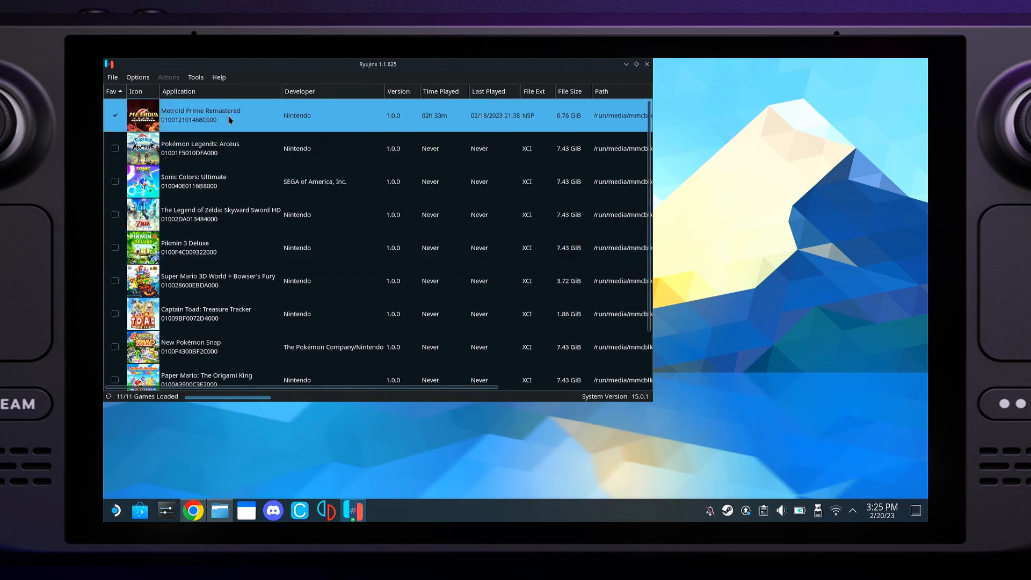
double_click(200, 115)
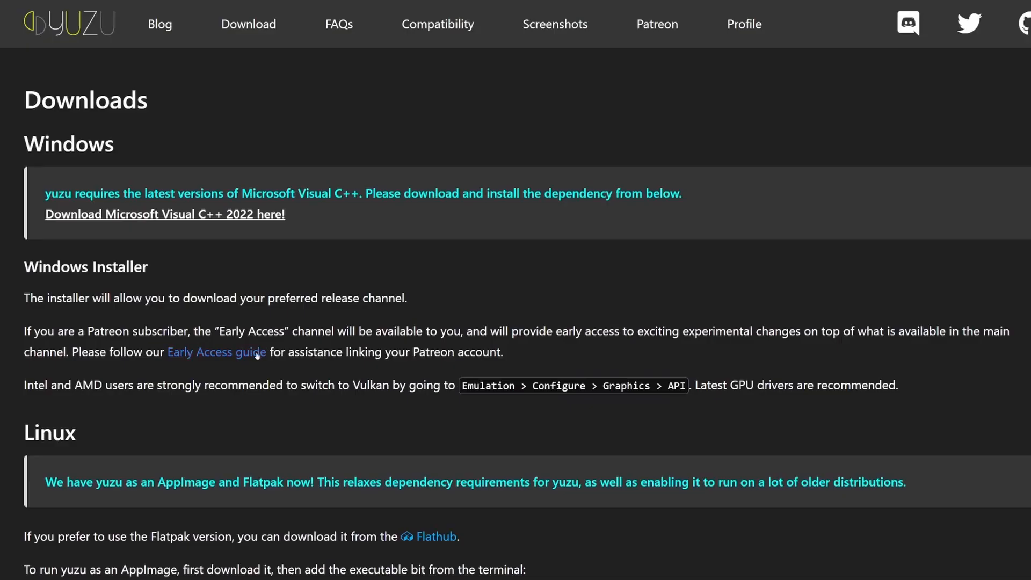
Step: Open the Early Access guide from the Downloads page and scroll to Step 2
scroll("down", 3)
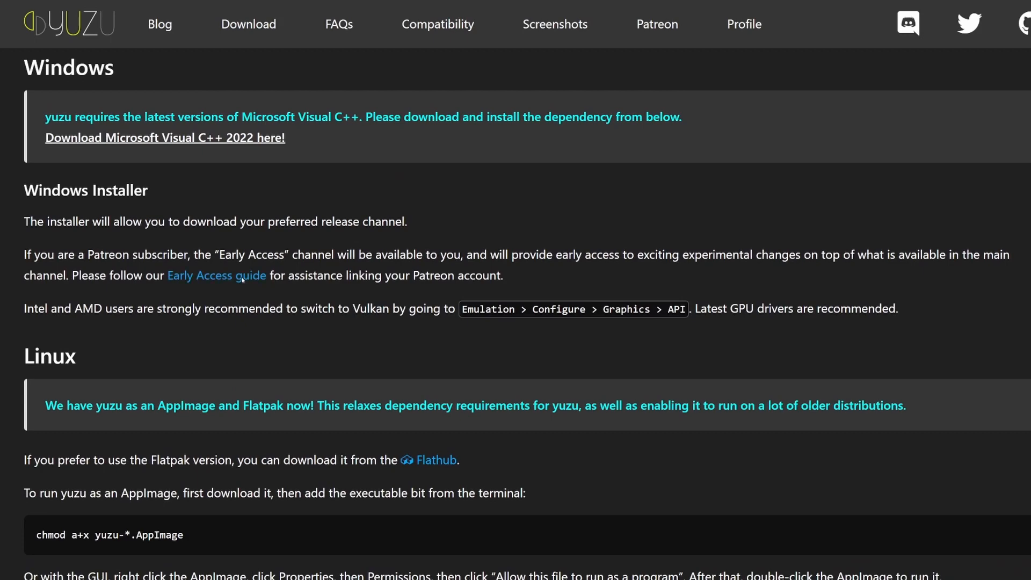
left_click(216, 274)
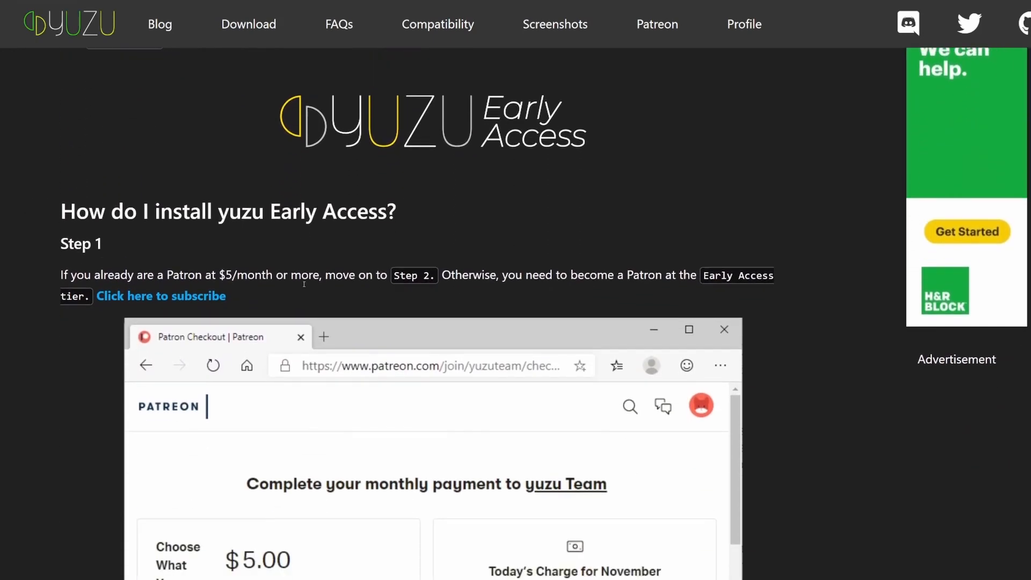
scroll("down", 3)
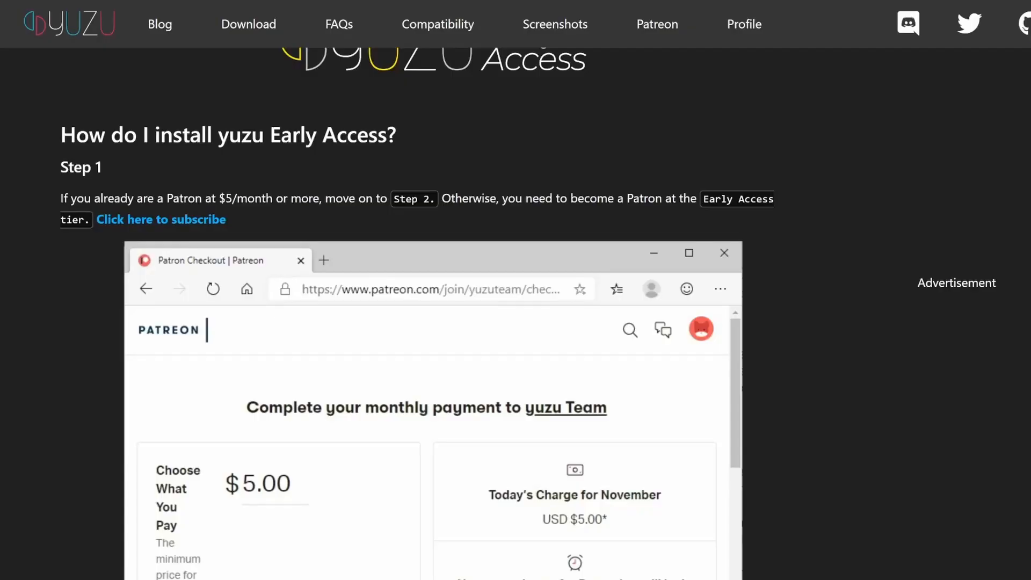
scroll("down", 3)
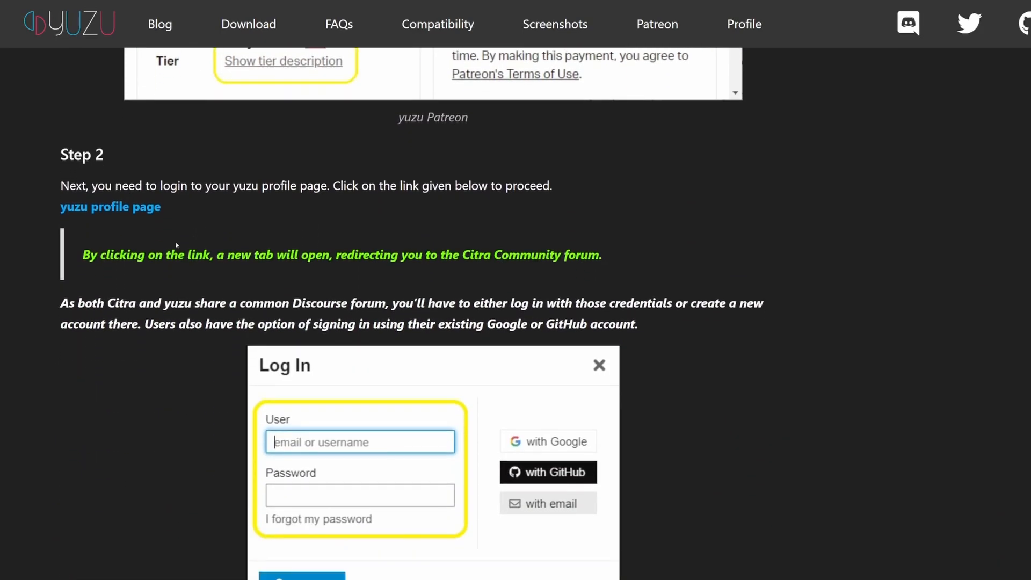
Step: Follow the 'yuzu profile page' link in Step 2 of the guide
left_click(110, 206)
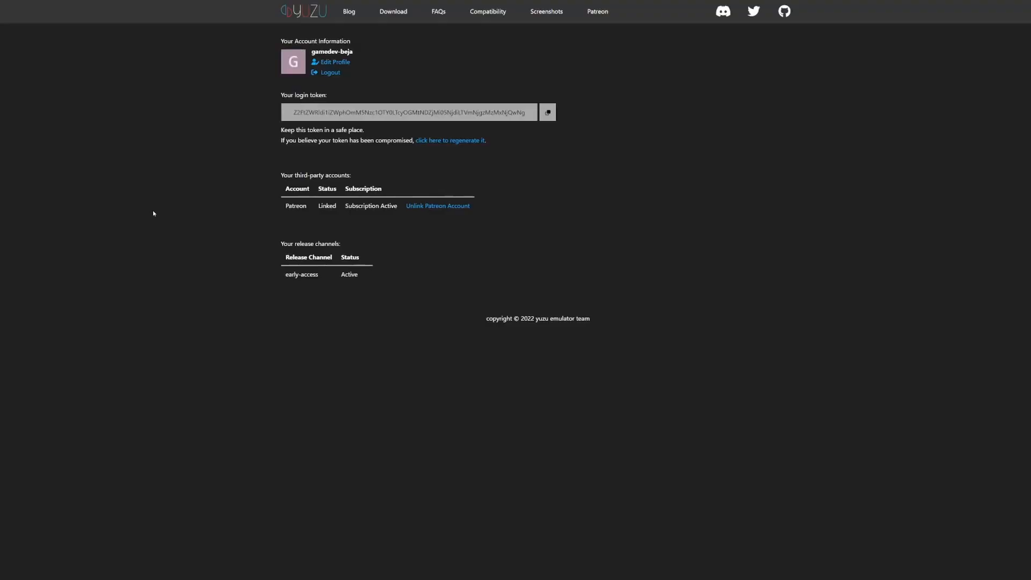
mouse_move(178, 193)
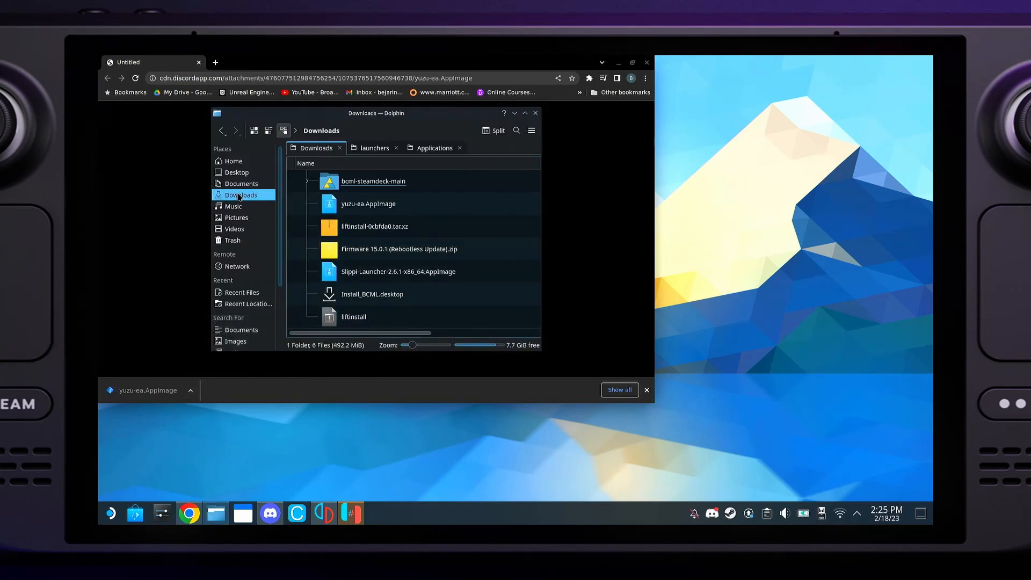
Step: Cut yuzu-ea.AppImage from Downloads and paste it into Home > Applications
right_click(369, 203)
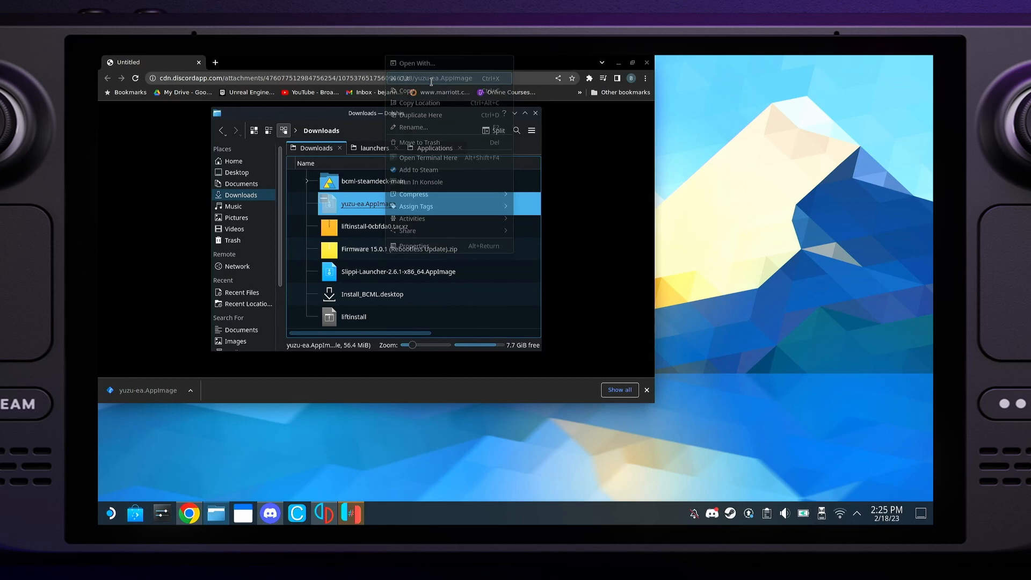
left_click(233, 160)
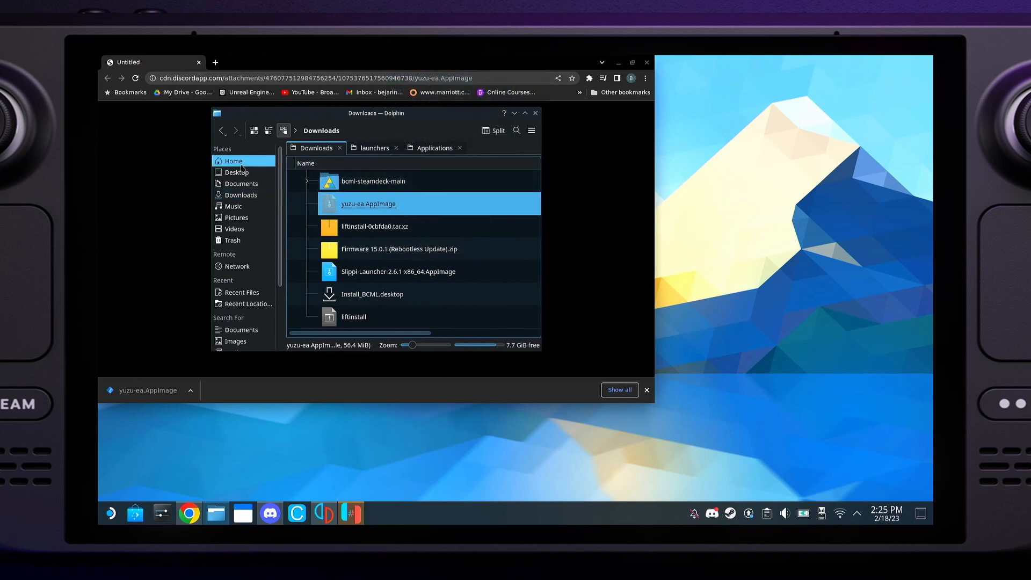
left_click(317, 148)
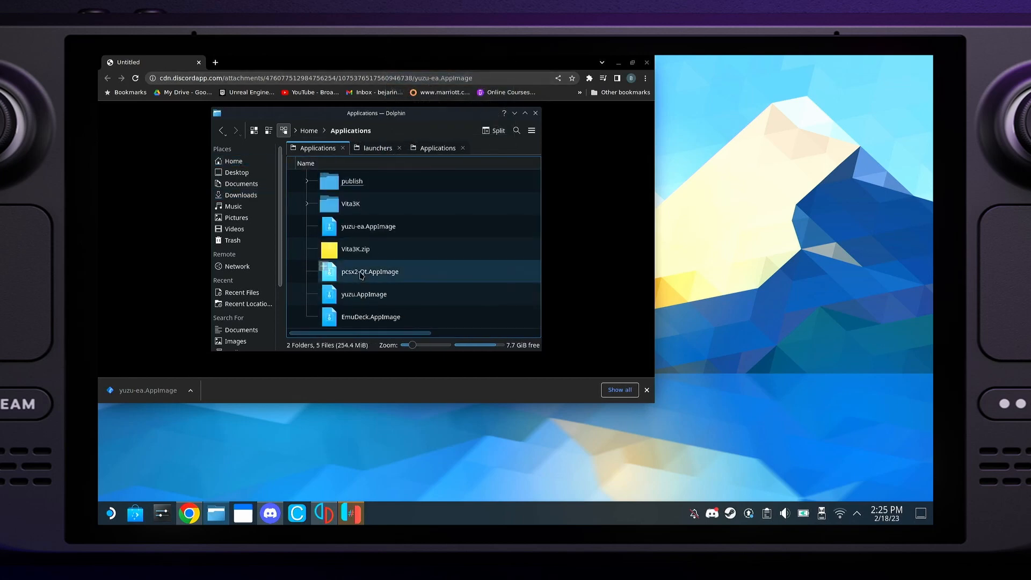
left_click(367, 226)
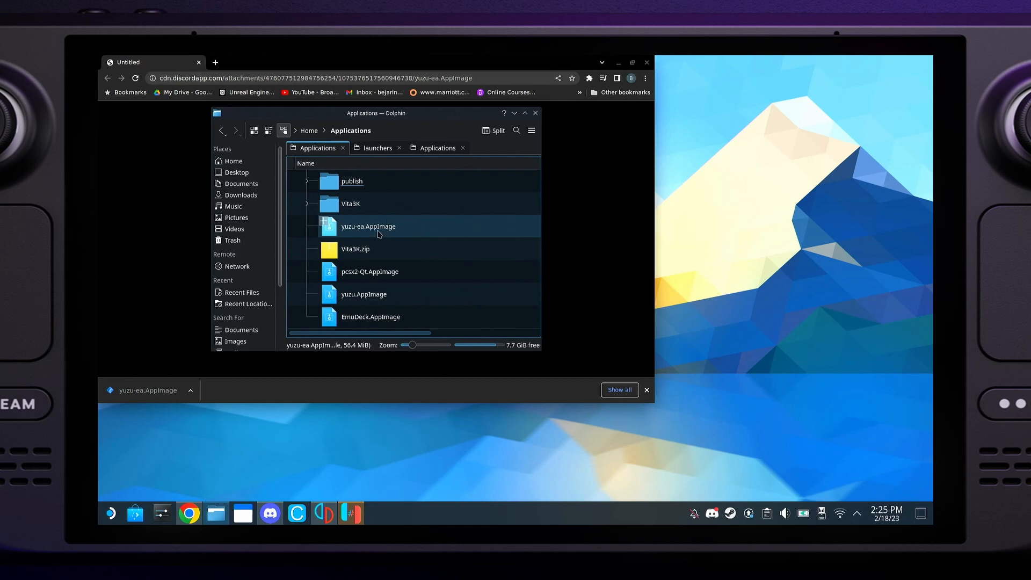
left_click(377, 147)
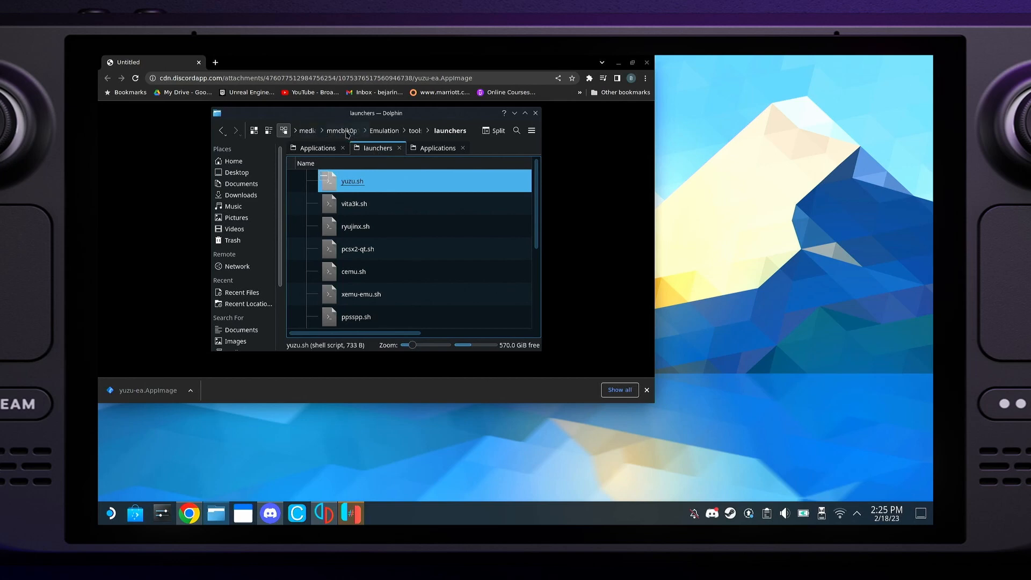
Step: Open yuzu.sh from the launchers folder in the KWrite text editor
left_click(384, 130)
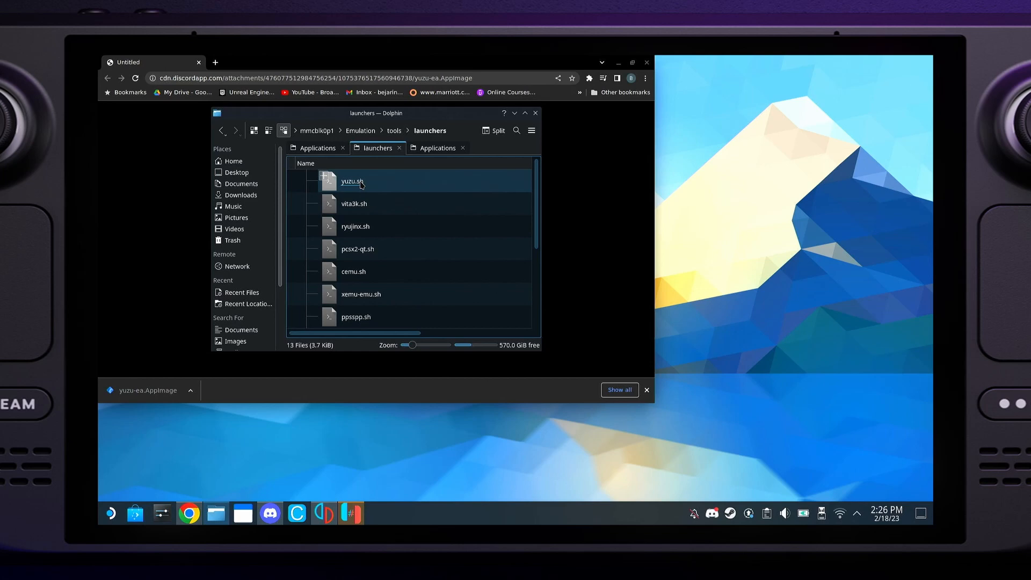
right_click(352, 181)
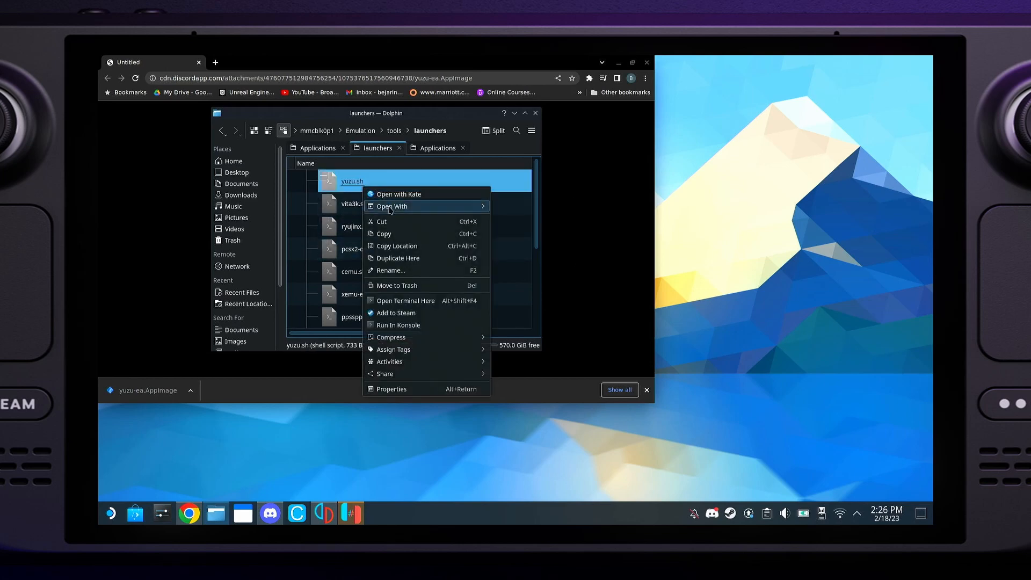
left_click(398, 193)
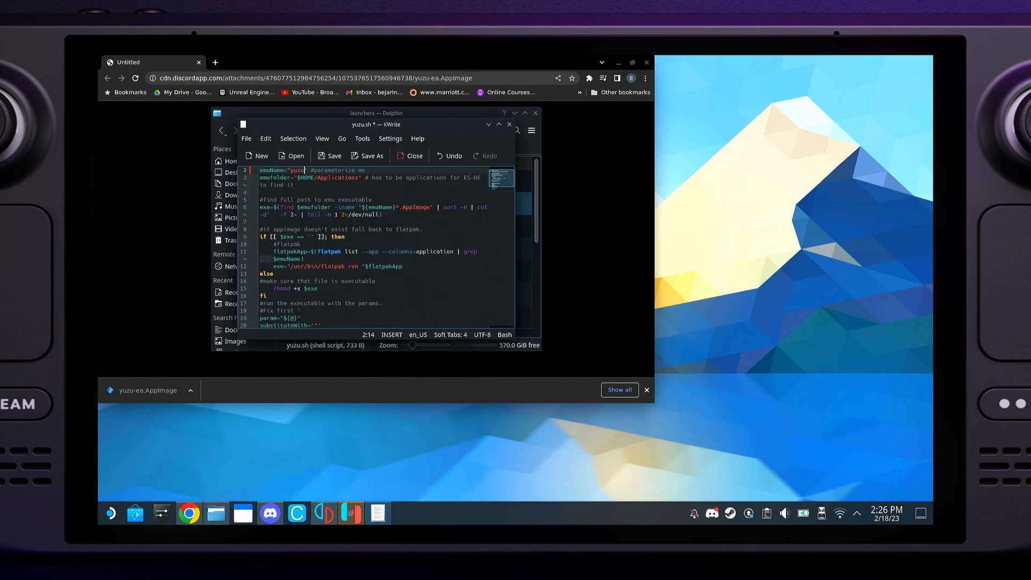
Step: Change emuName to 'yuzu-ea', verify against the AppImage name, and save yuzu.sh
type("-ea")
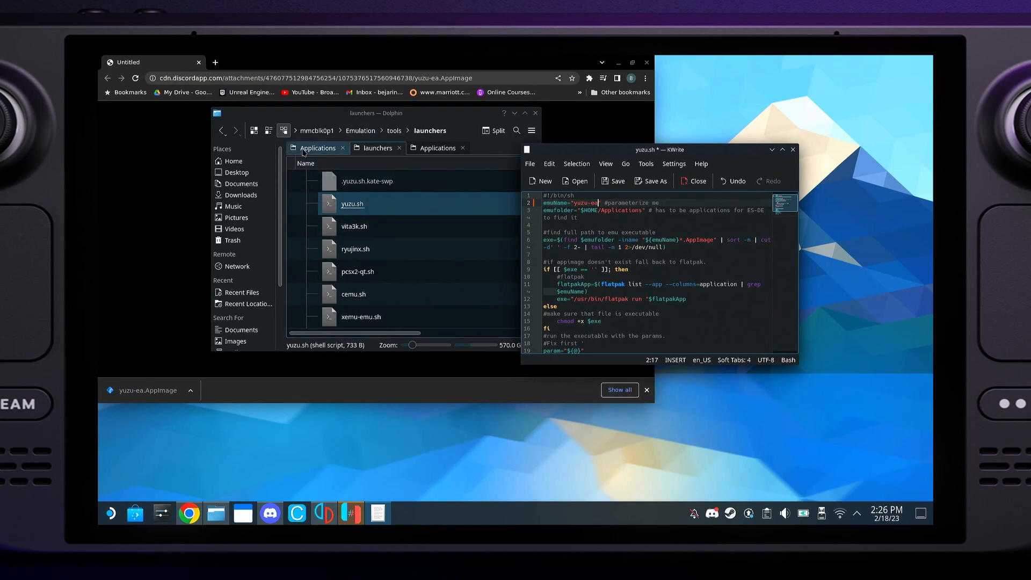
left_click(317, 147)
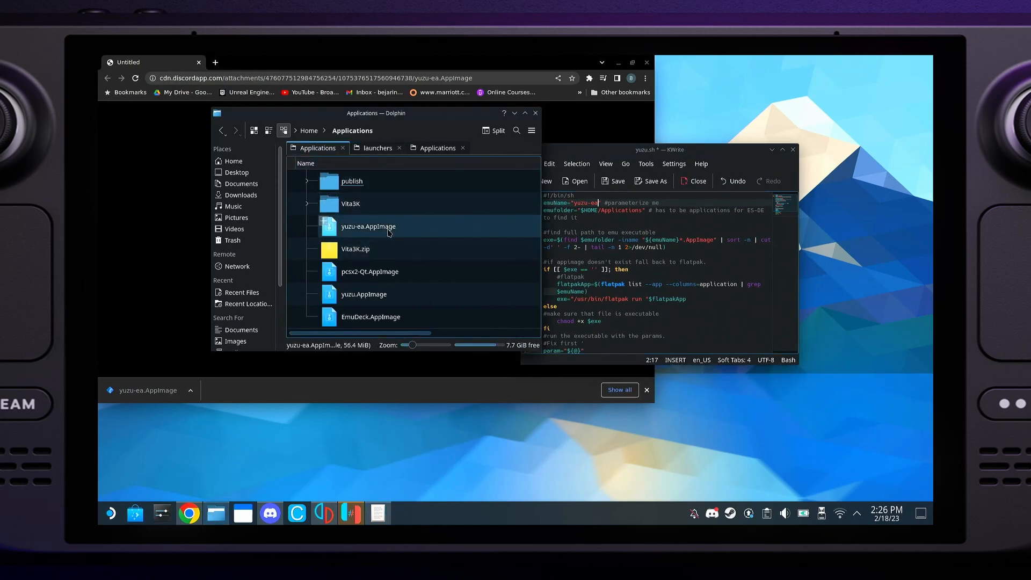
left_click(370, 316)
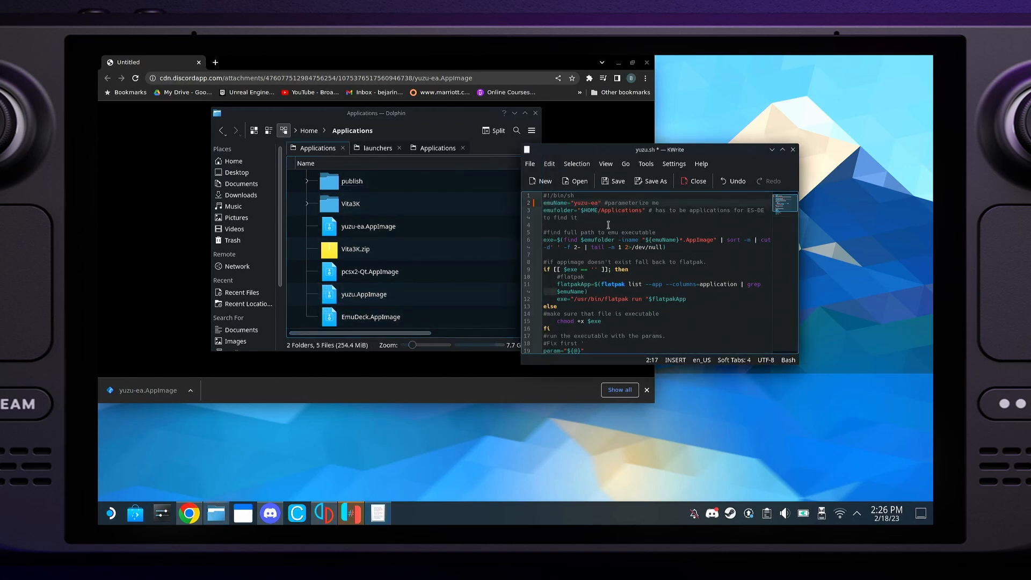
left_click(529, 163)
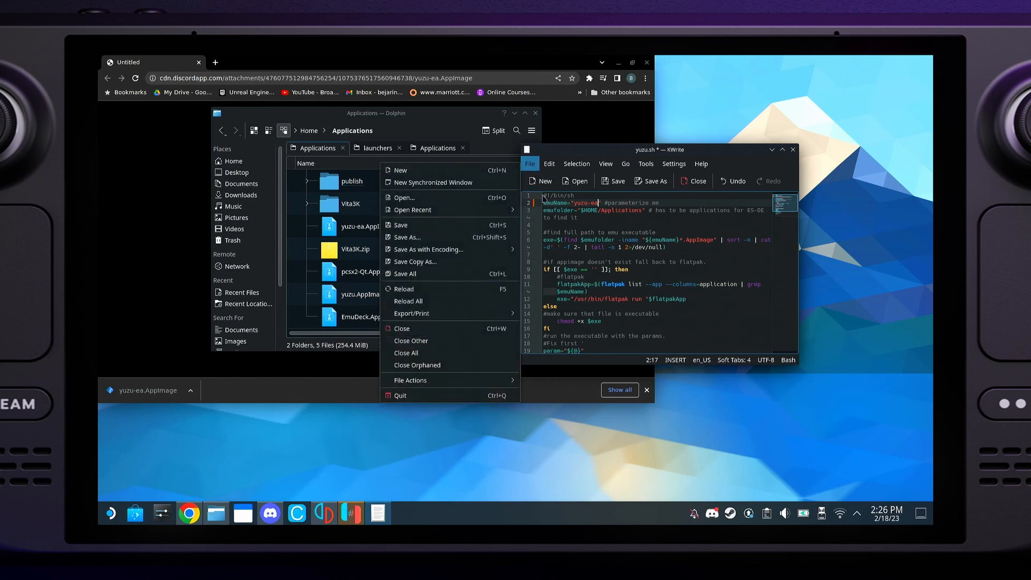